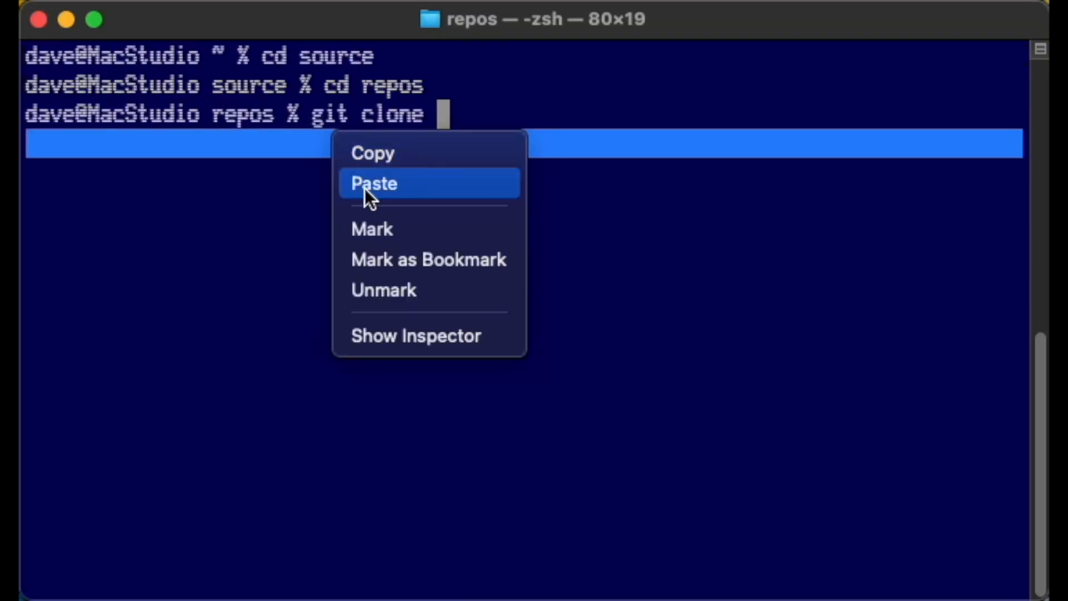
- Clone the msbasic repository from GitHub, enter its folder and list the source files with ls -l
{"action": "left_click", "coordinate": [373, 183]}
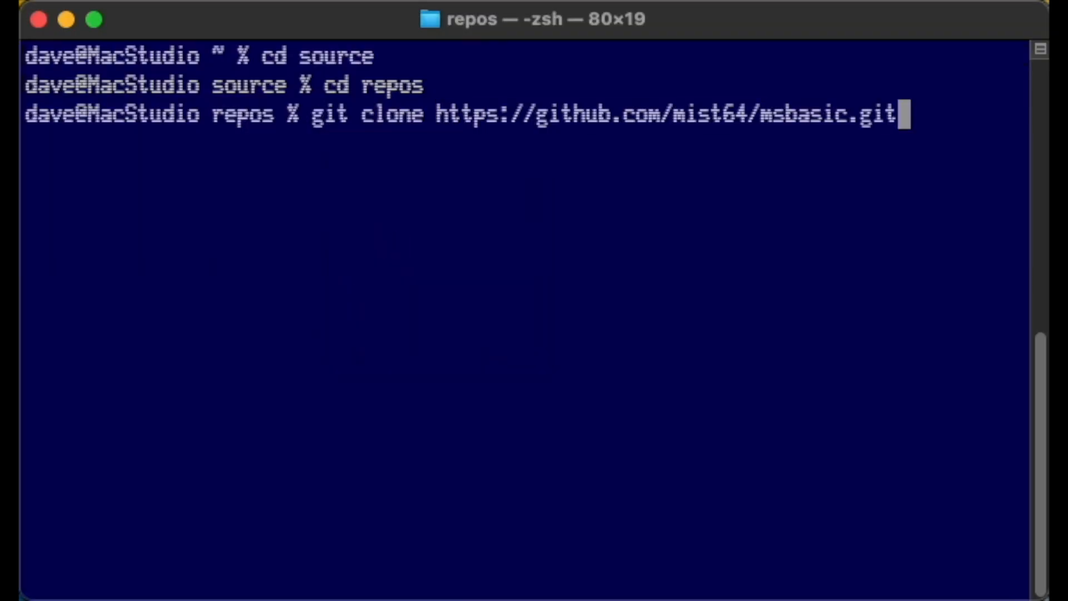
{"action": "key", "text": "Return"}
{"action": "type", "text": "cd msbasic"}
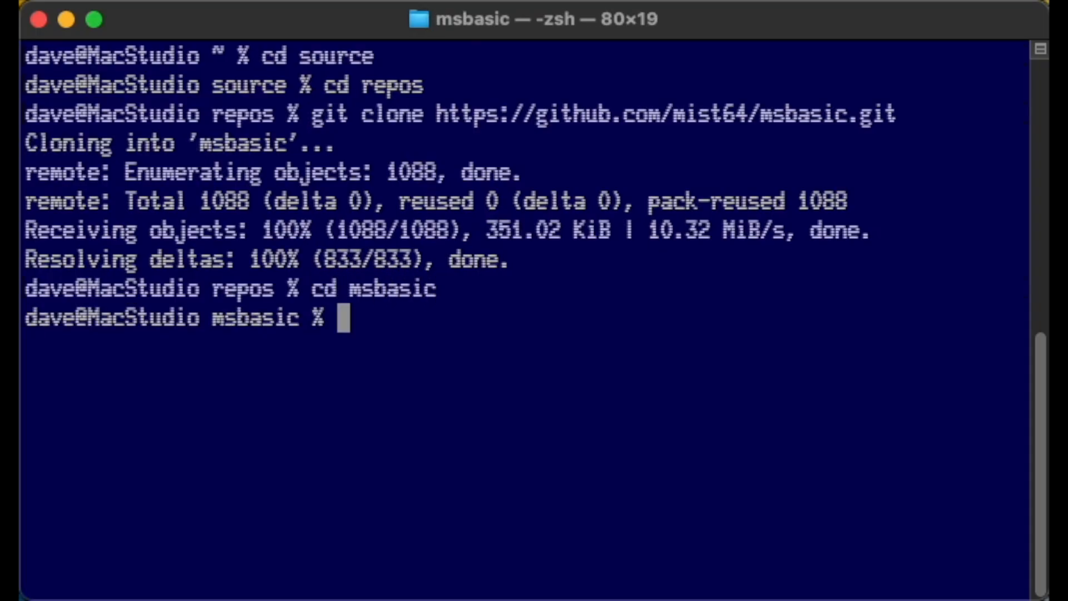
{"action": "type", "text": "ls -l"}
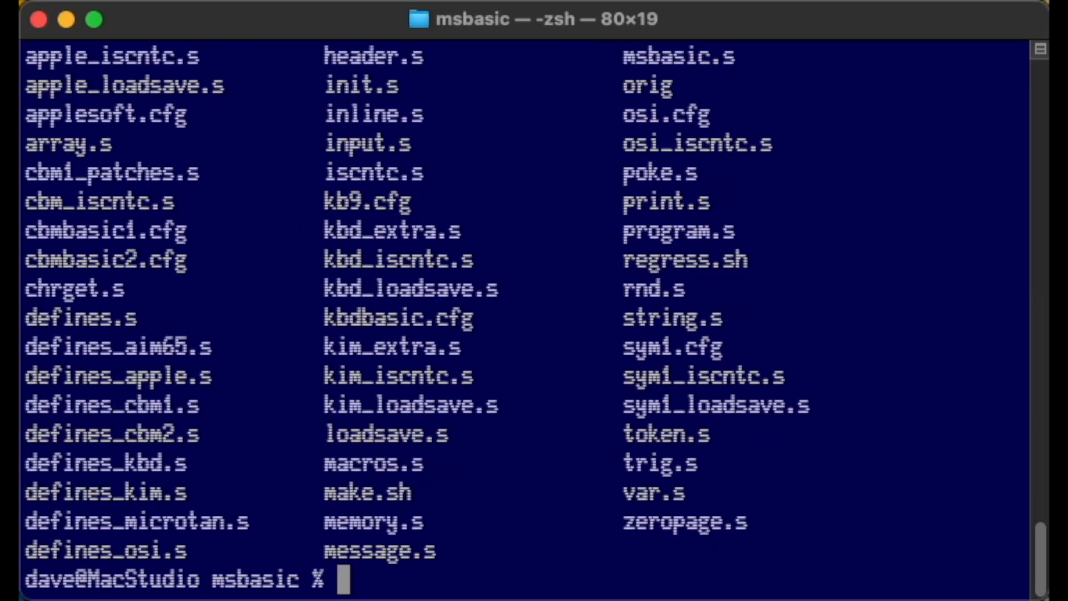
- Display the contents of the make.sh build script with cat
{"action": "type", "text": "cat make"}
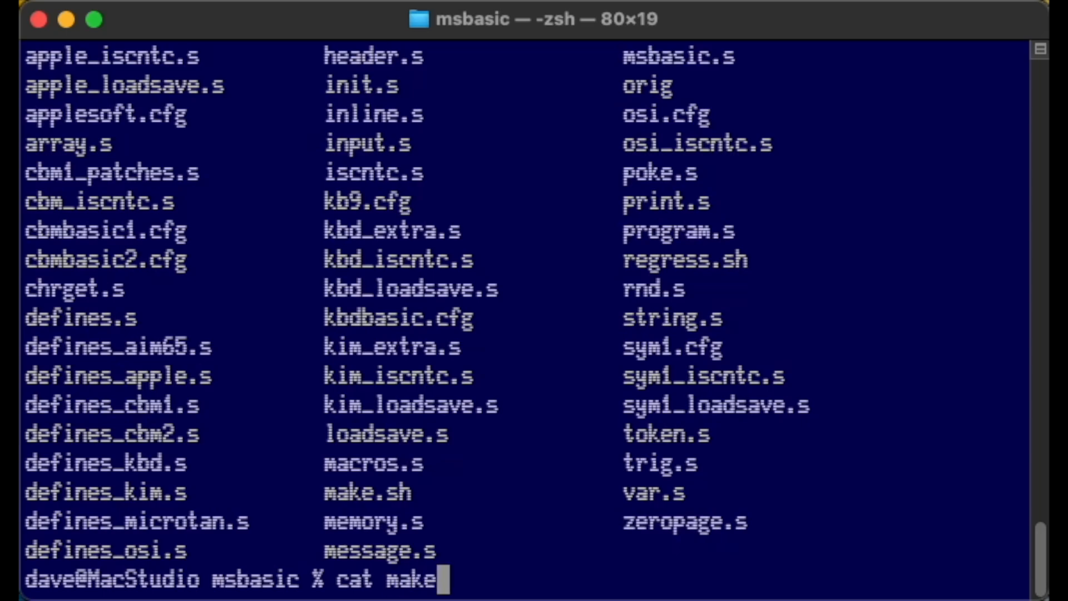
{"action": "type", "text": ".sh"}
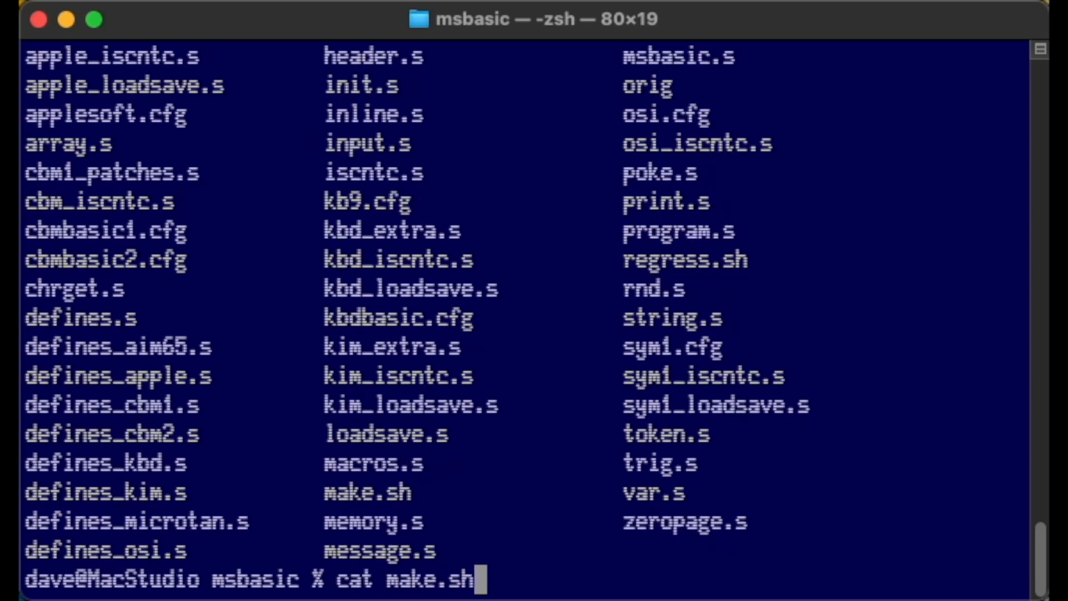
{"action": "key", "text": "Return"}
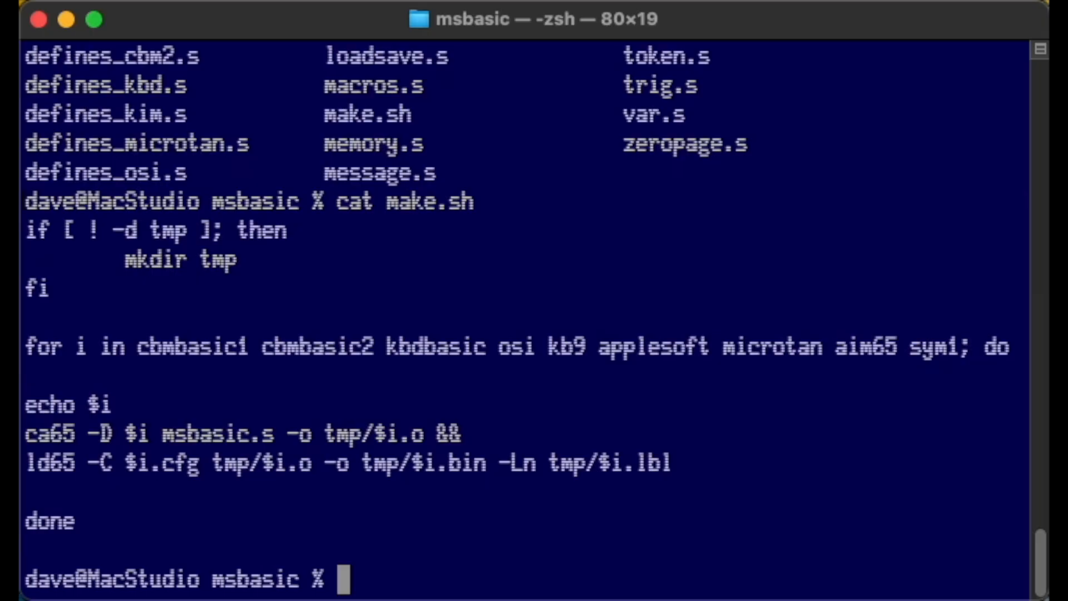
- Find ca65 reported as command not found and start a Homebrew install of cc65
{"action": "type", "text": "ca"}
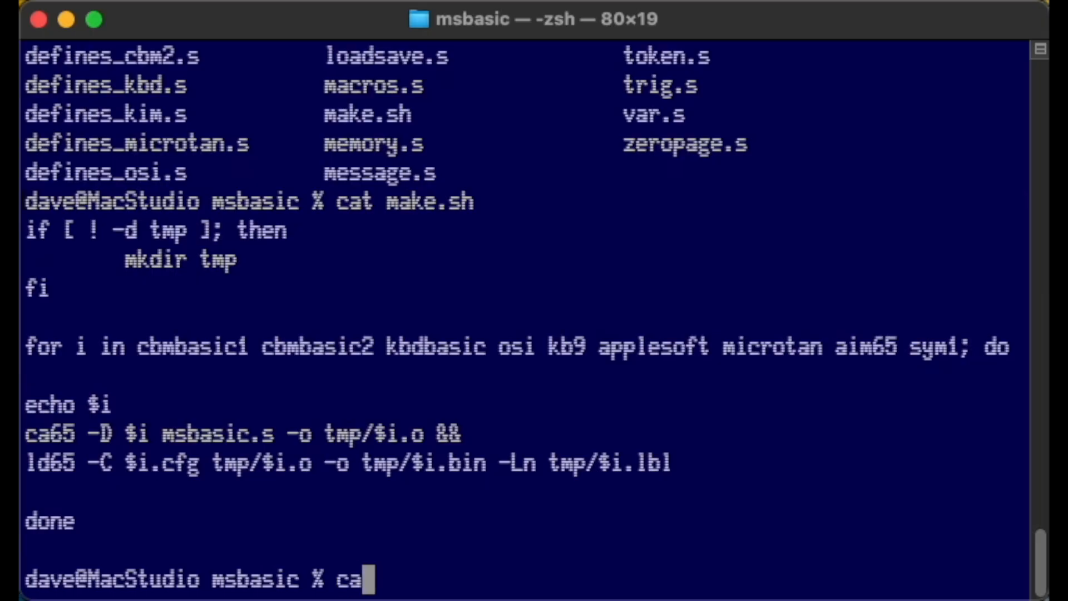
{"action": "key", "text": "Return"}
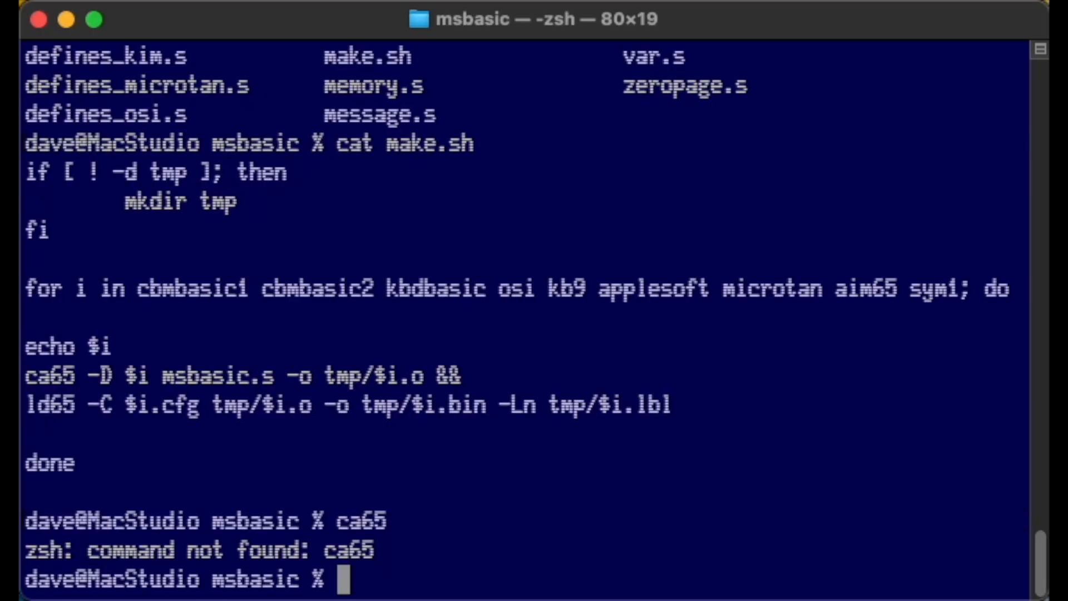
{"action": "type", "text": "brew install"}
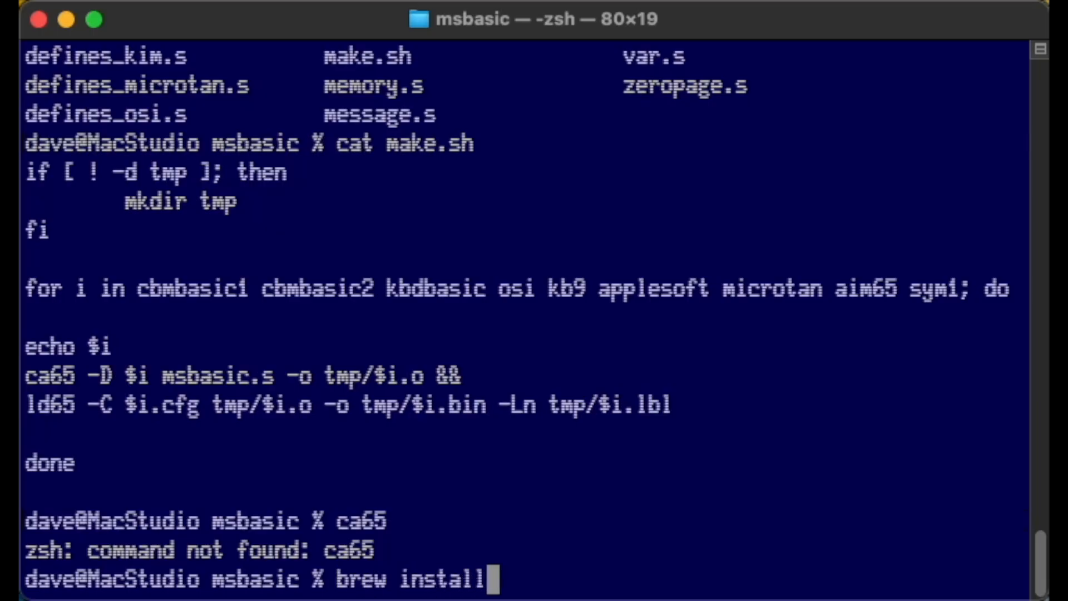
{"action": "key", "text": "Return"}
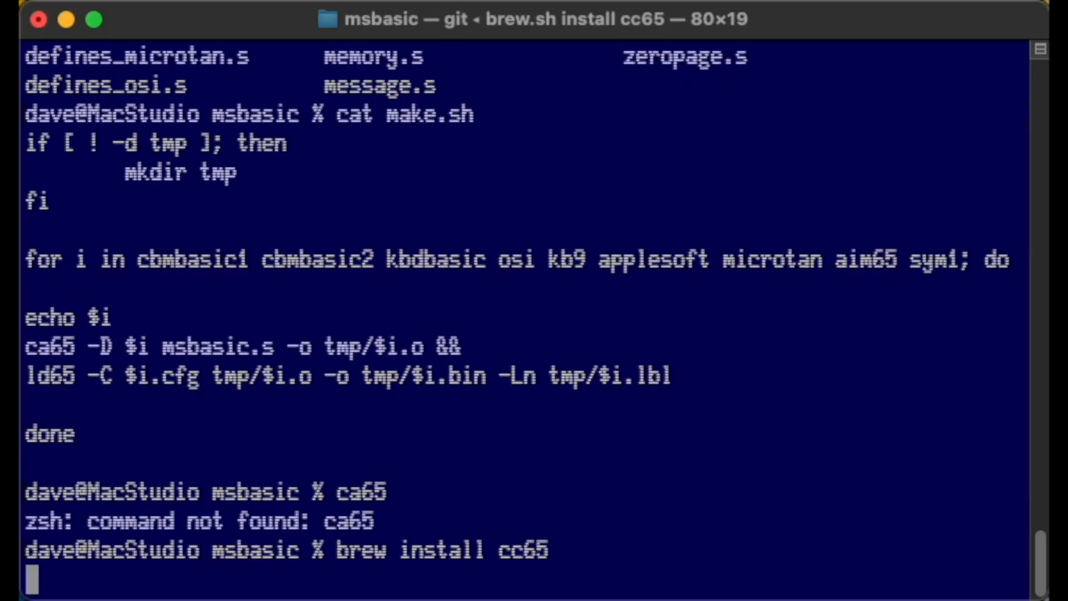
- Finish installing cc65, confirm ca65 now responds, and attempt running make.sh
{"action": "key", "text": "Return"}
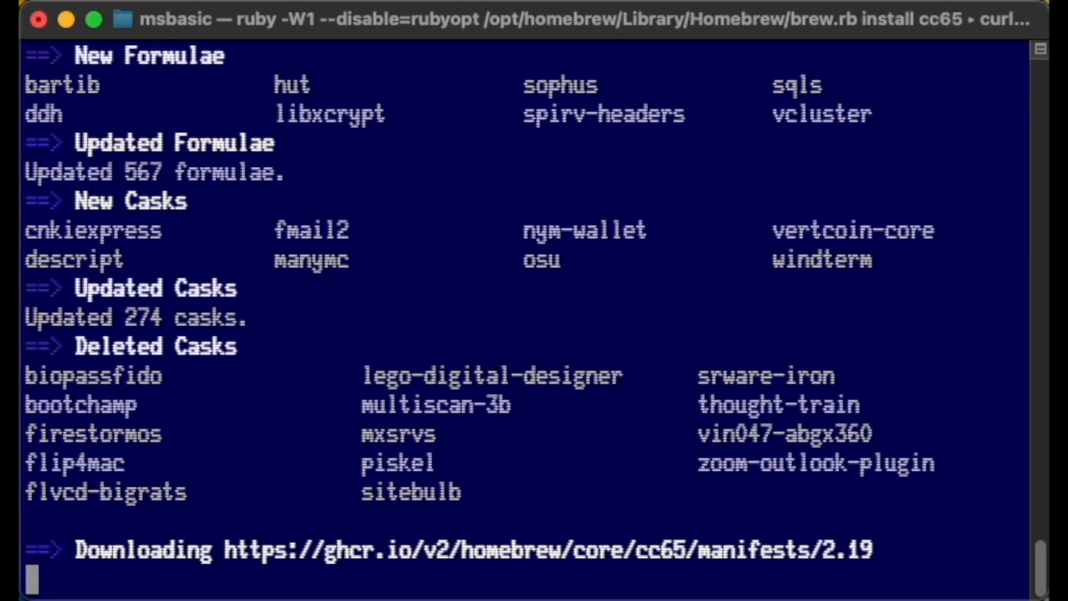
{"action": "scroll", "scroll_direction": "down", "scroll_amount": 3}
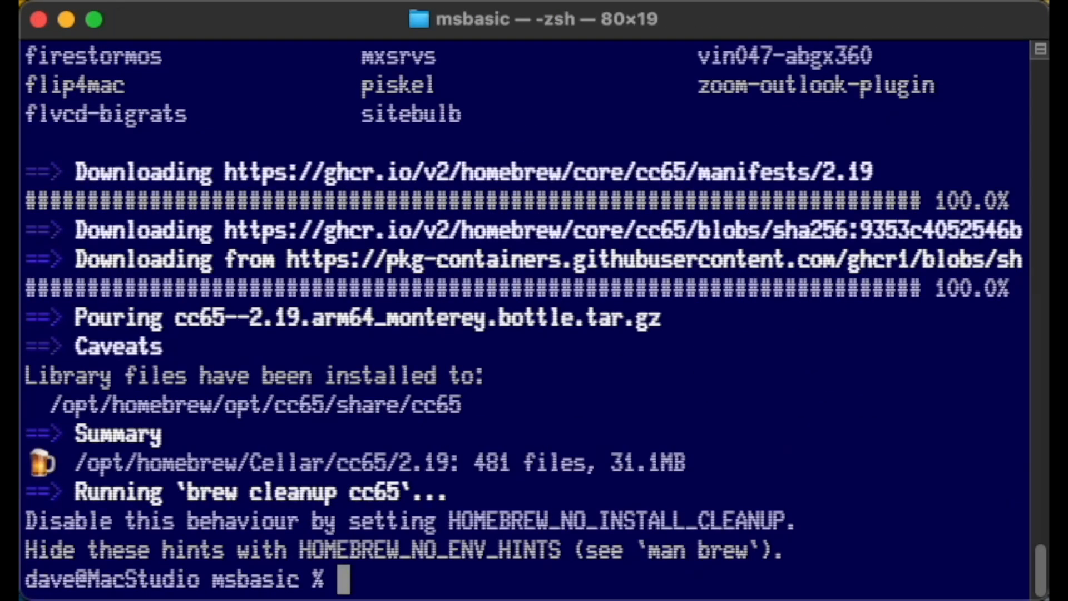
{"action": "type", "text": "ca65"}
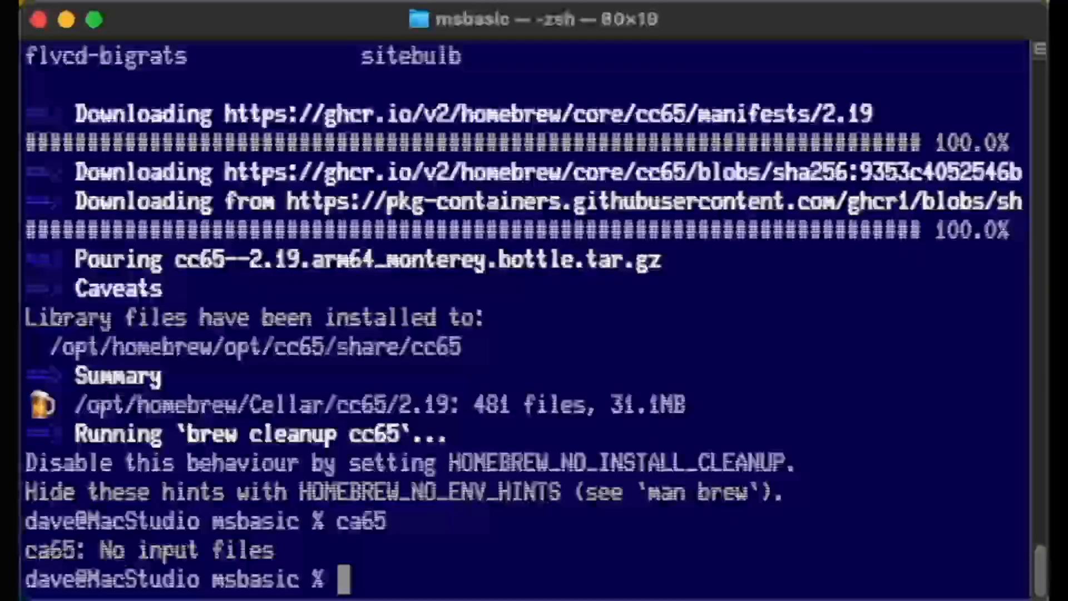
{"action": "type", "text": "cat make."}
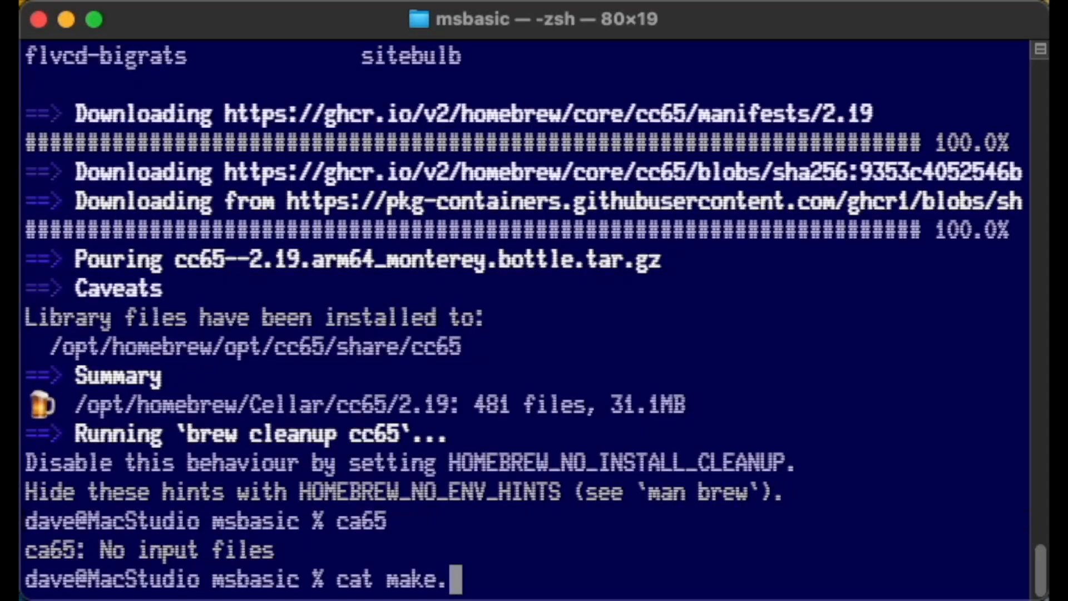
{"action": "key", "text": "Return"}
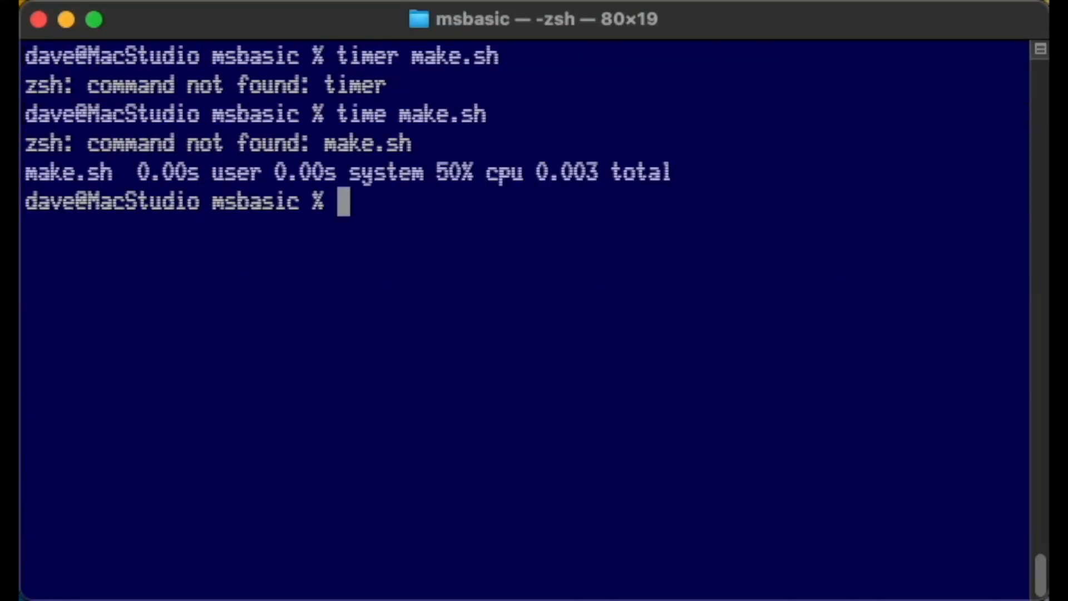
- Run time ./make.sh twice, building all nine BASIC variants in about 0.26 seconds
{"action": "type", "text": "time ./make."}
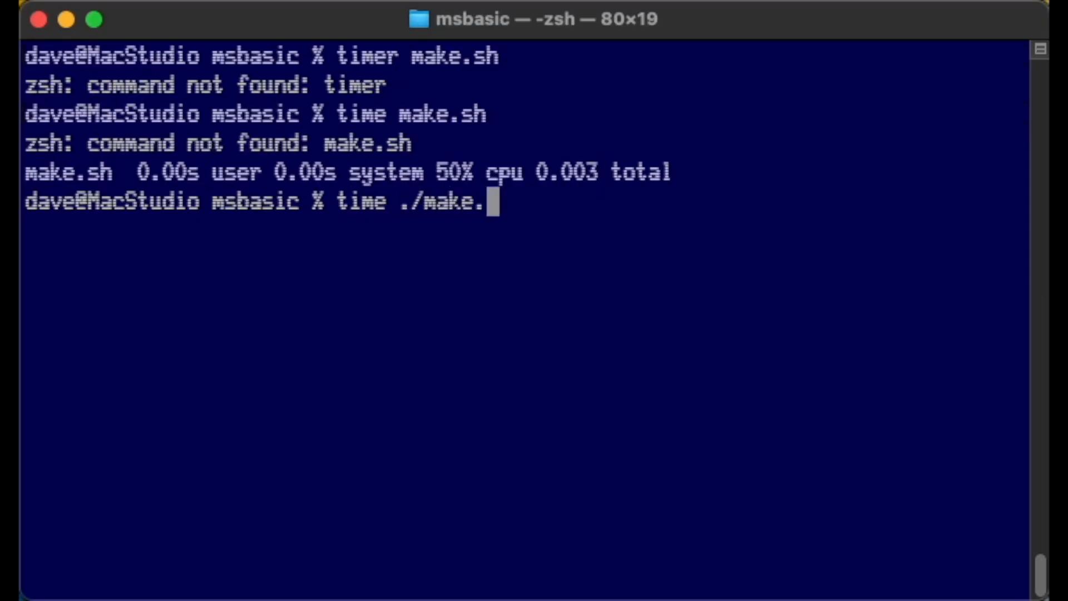
{"action": "key", "text": "Return"}
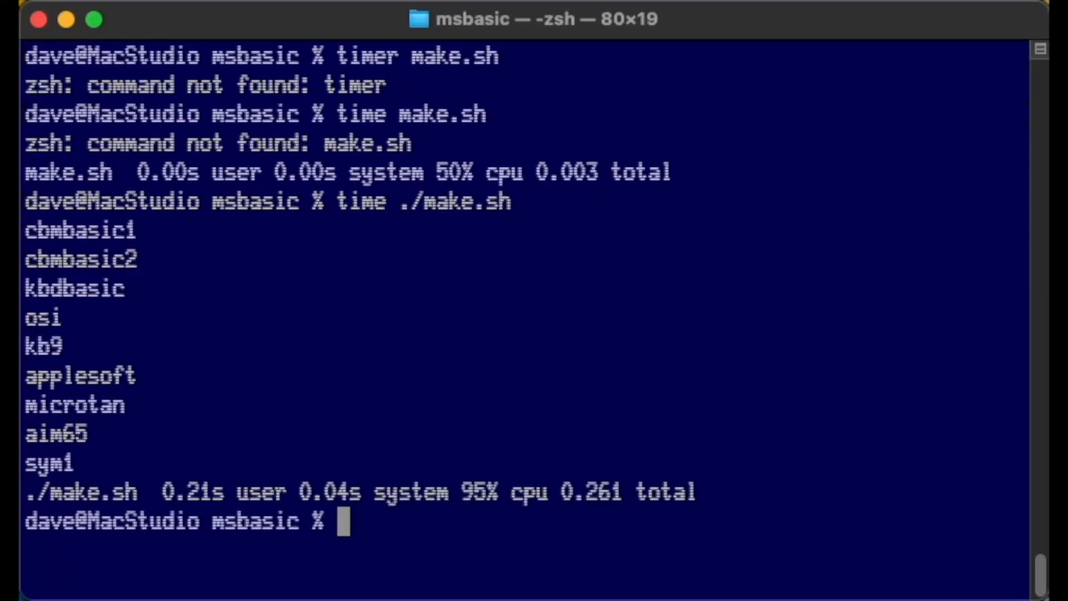
{"action": "key", "text": "Return"}
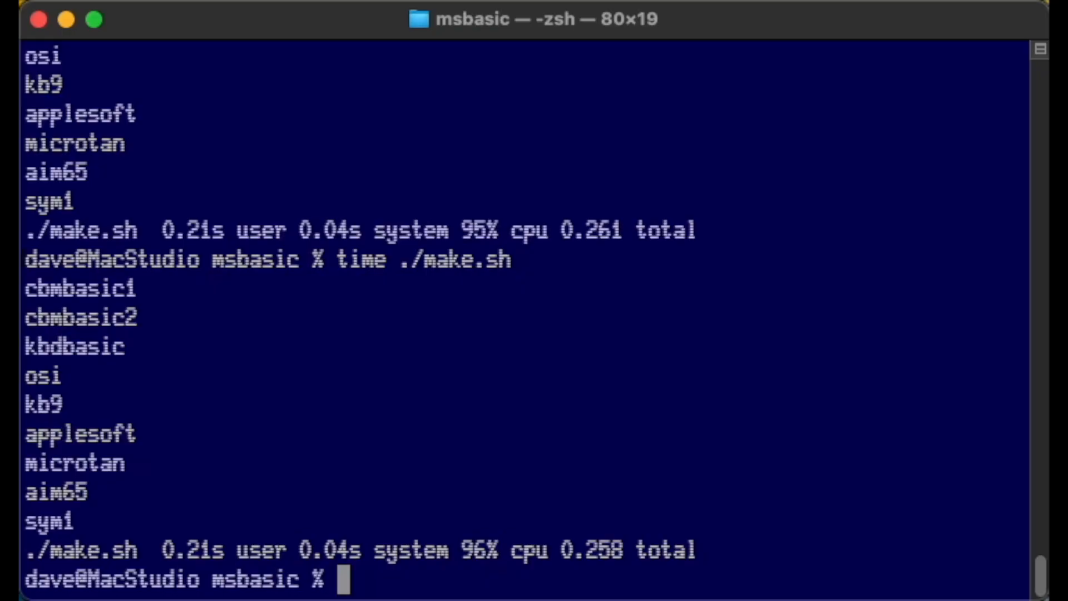
{"action": "type", "text": "cd"}
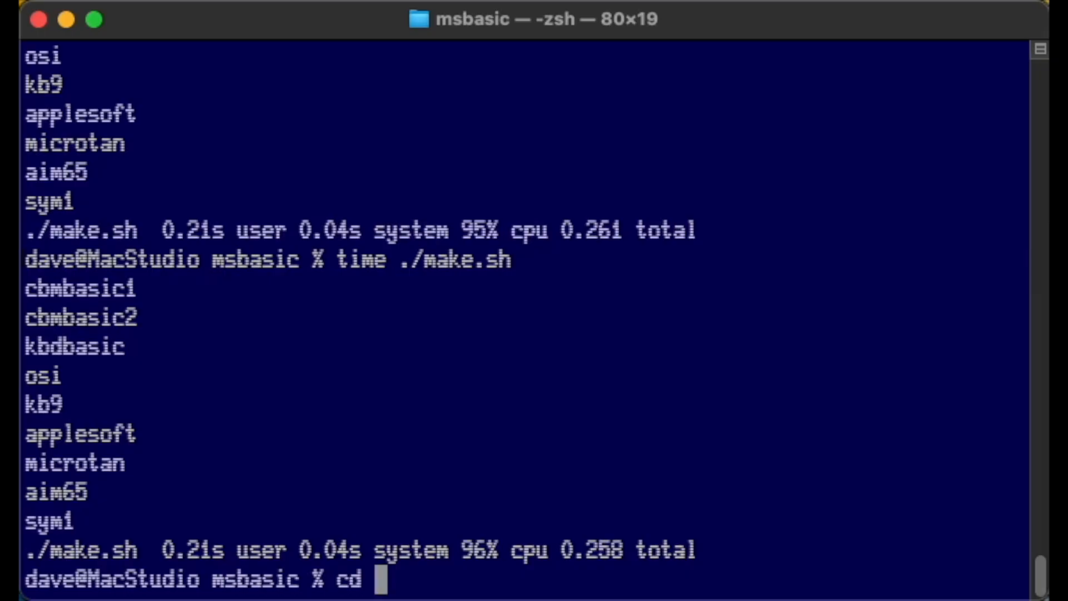
- List the tmp build folder and the kb9* outputs: kb9.bin, kb9.lbl and kb9.o
{"action": "type", "text": "kb9"}
{"action": "type", "text": "ls"}
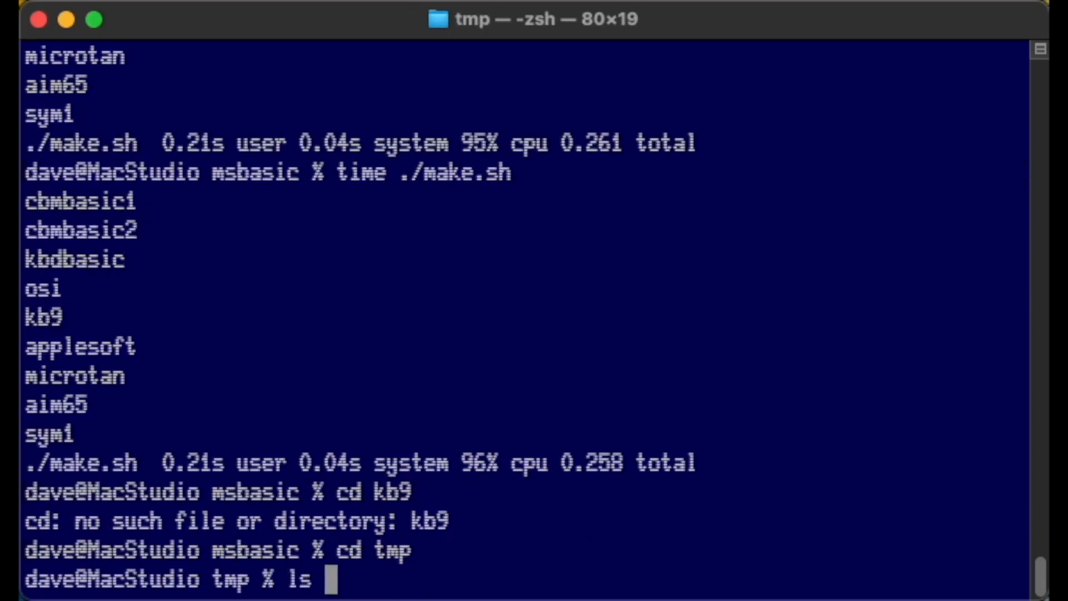
{"action": "key", "text": "Return"}
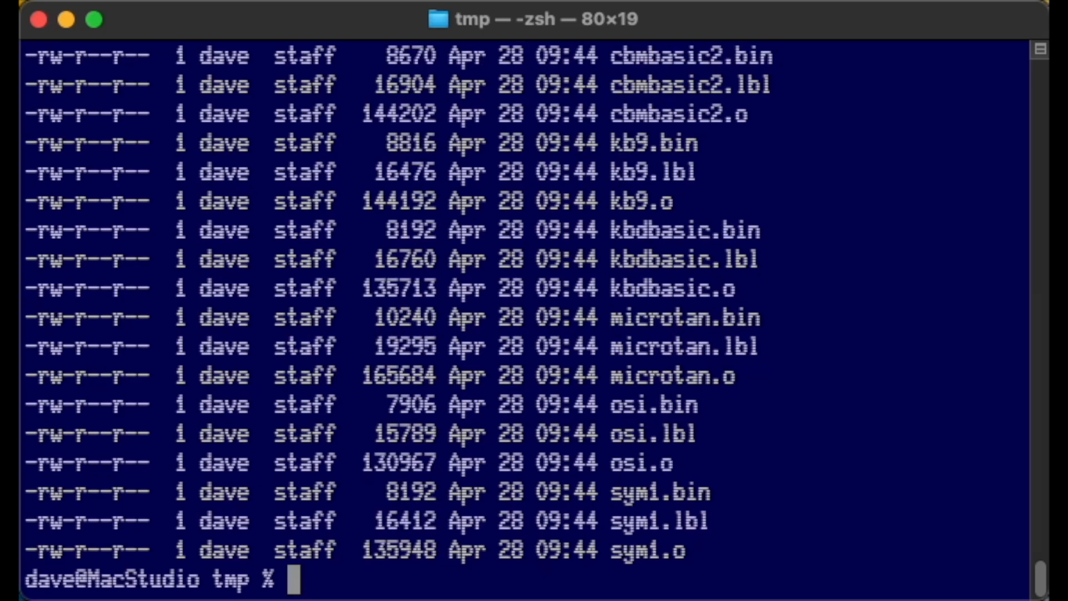
{"action": "type", "text": "ls kb9*"}
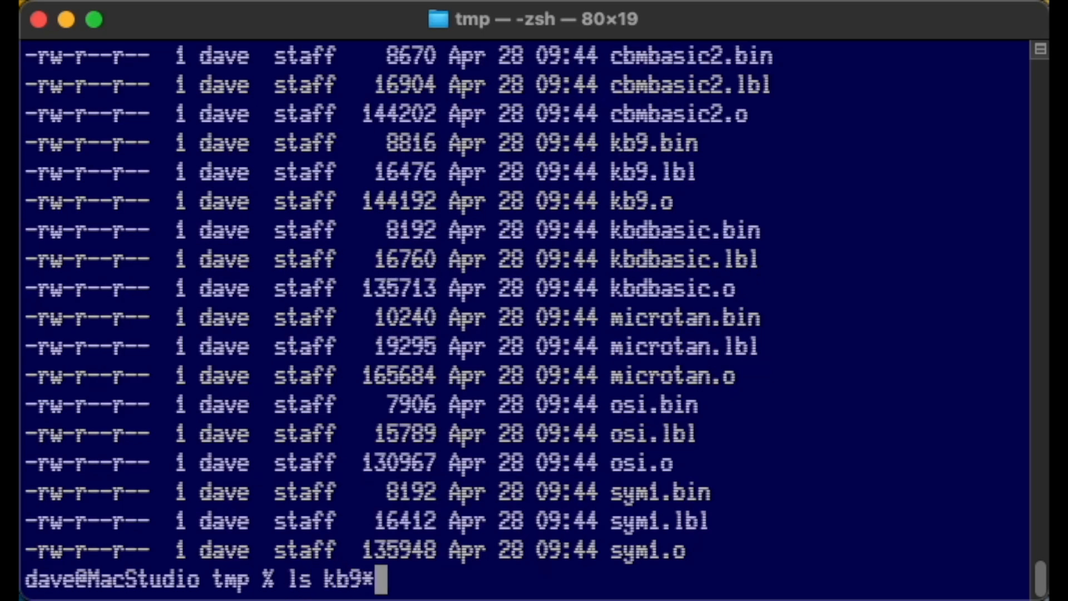
{"action": "key", "text": "Return"}
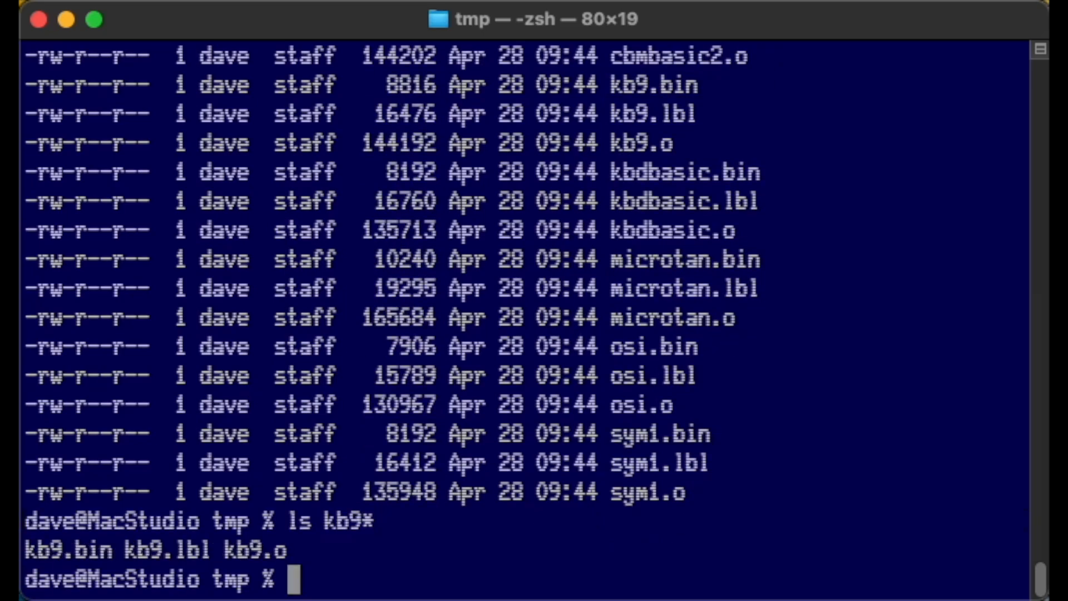
- Start a Homebrew install of the srecord package
{"action": "type", "text": "brew"}
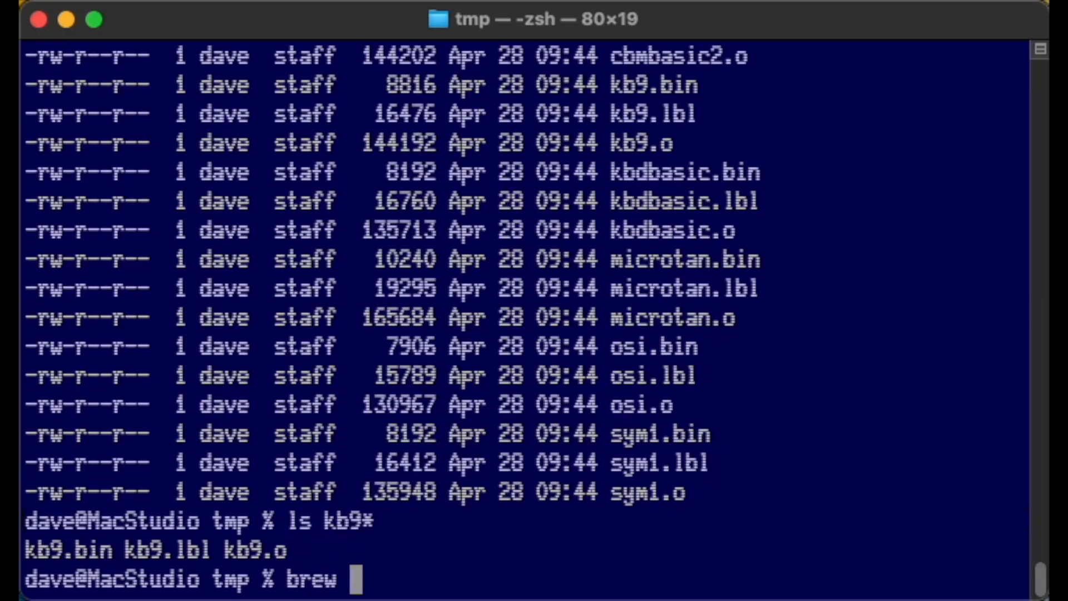
{"action": "type", "text": "install srec"}
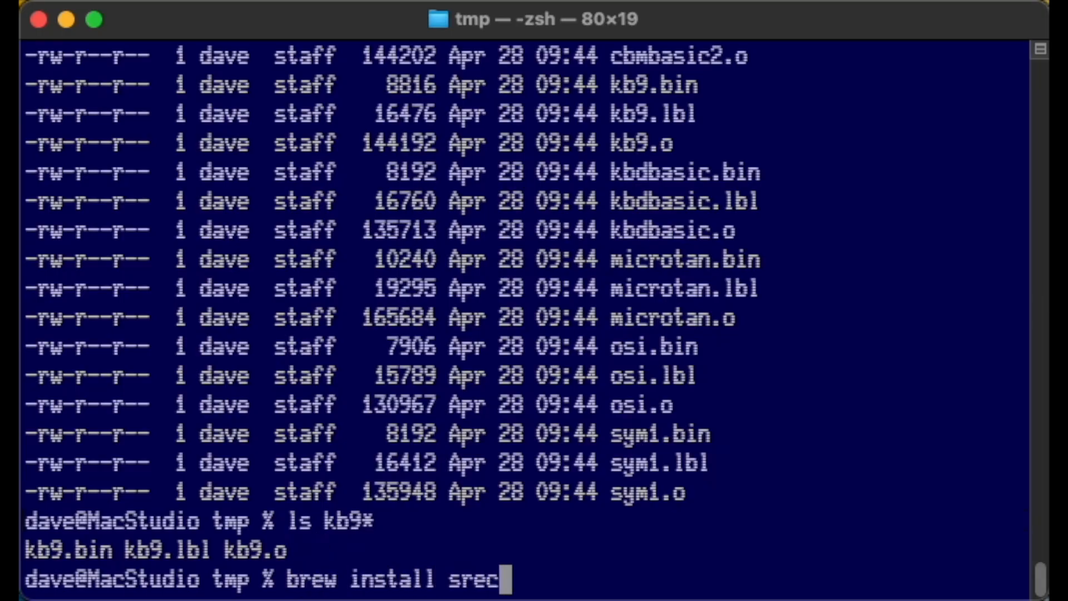
{"action": "key", "text": "Return"}
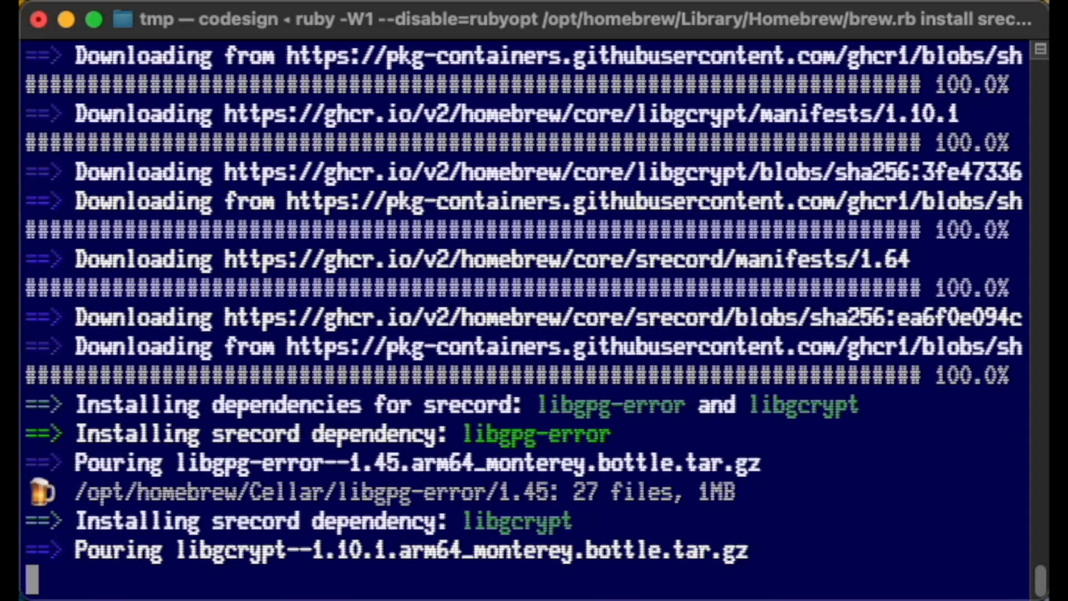
- Run ls -l kb* to confirm kb9.ptp was generated alongside kb9.bin
{"action": "scroll", "scroll_direction": "down", "scroll_amount": 3}
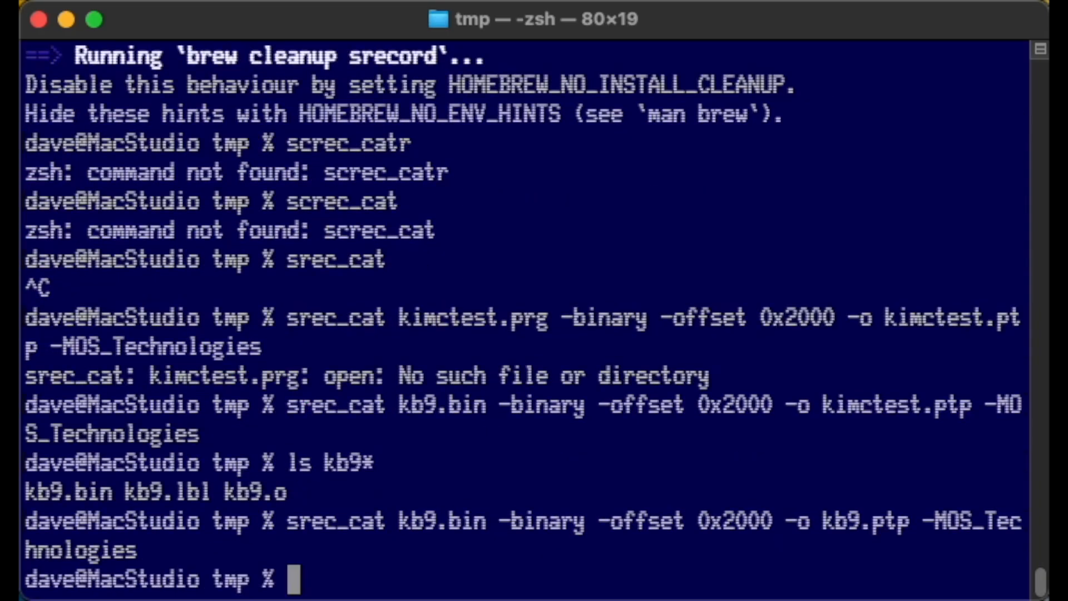
{"action": "type", "text": "l"}
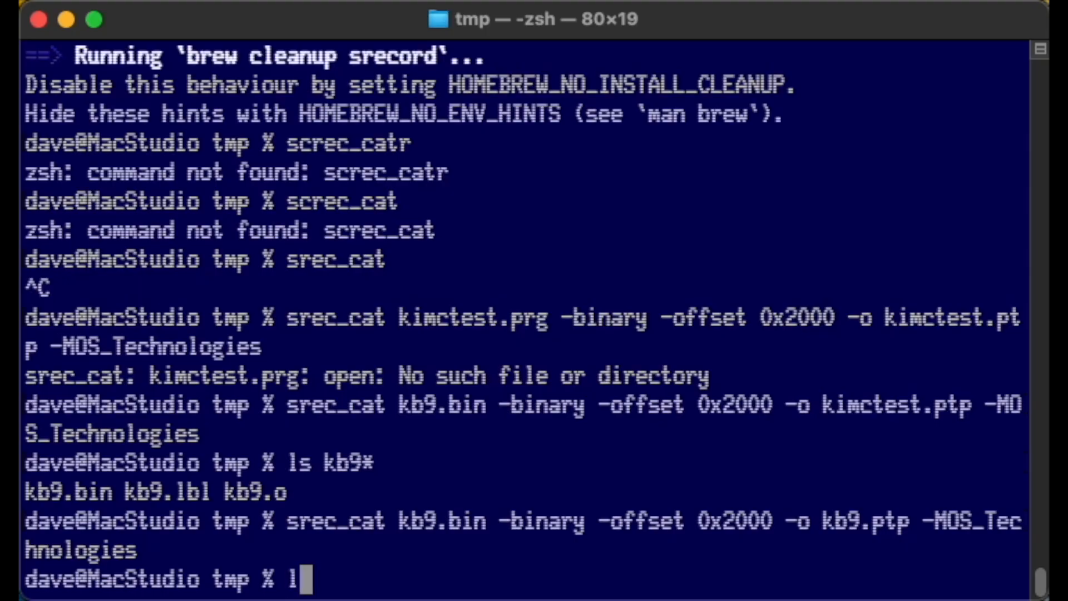
{"action": "type", "text": "s -l"}
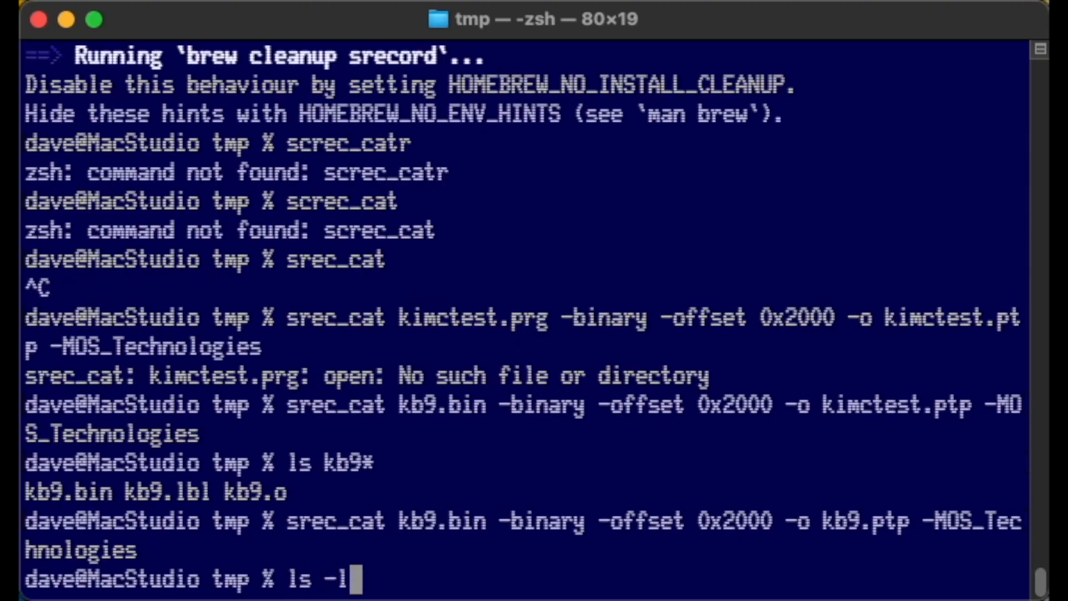
{"action": "key", "text": "Return"}
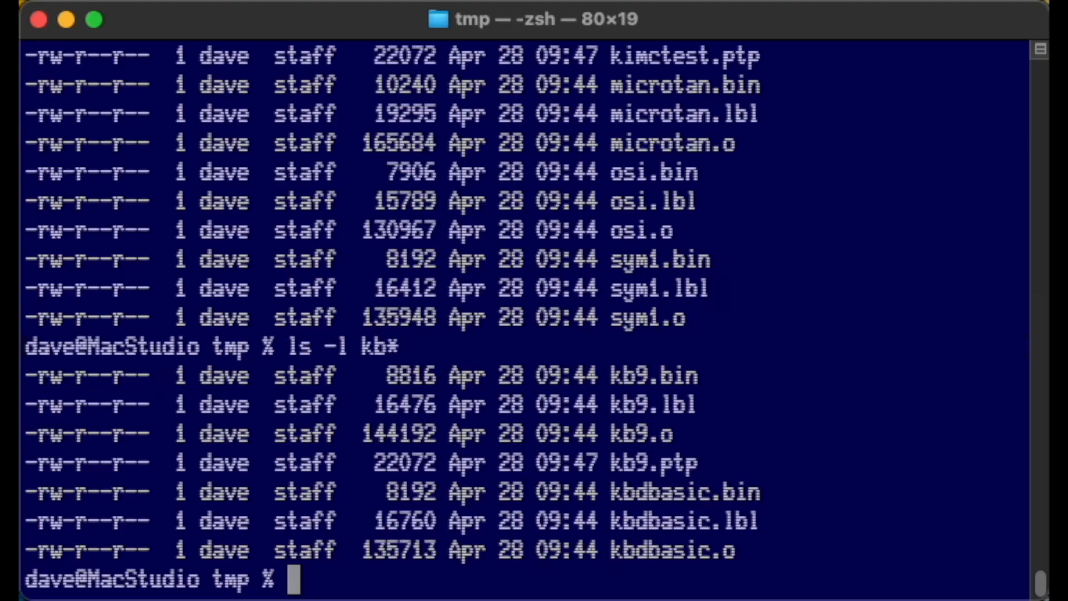
{"action": "type", "text": "nano"}
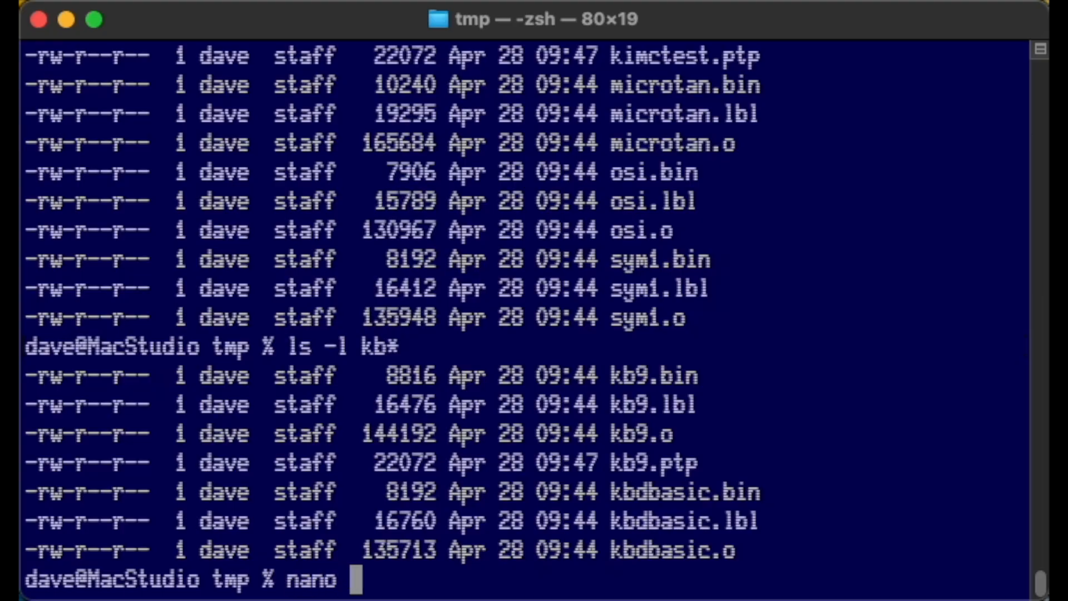
- View kb9.ptp in nano and page through its paper-tape hex records to the end
{"action": "type", "text": "kb9."}
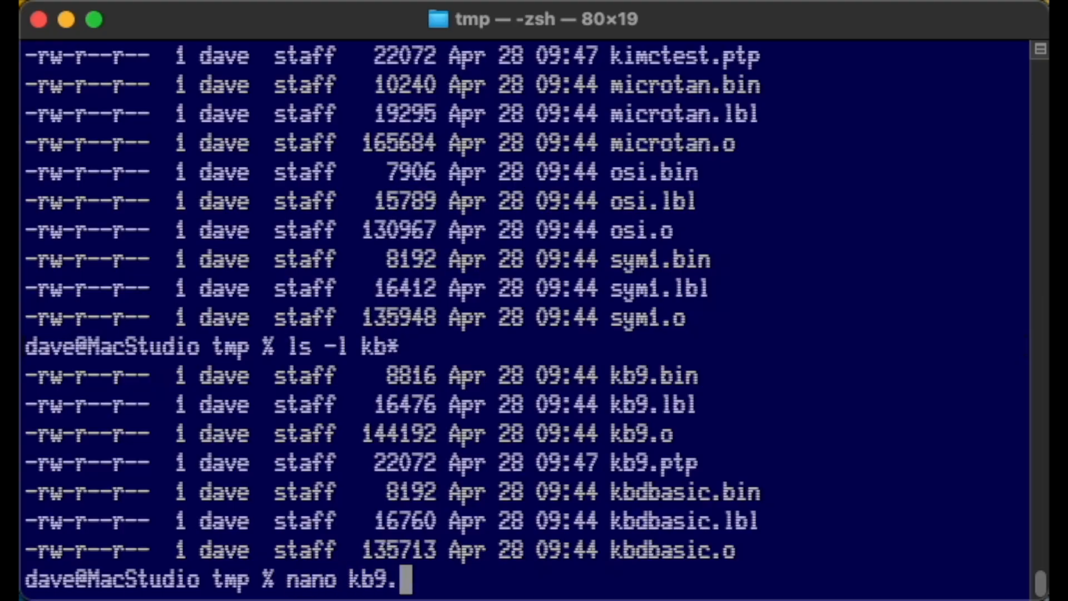
{"action": "key", "text": "Return"}
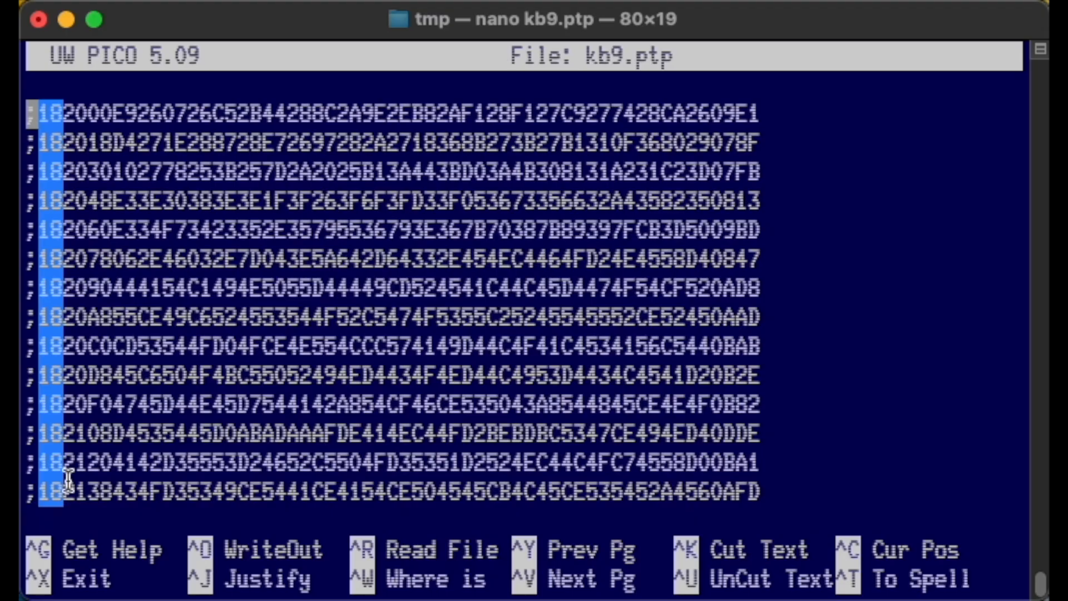
{"action": "mouse_move", "coordinate": [99, 133]}
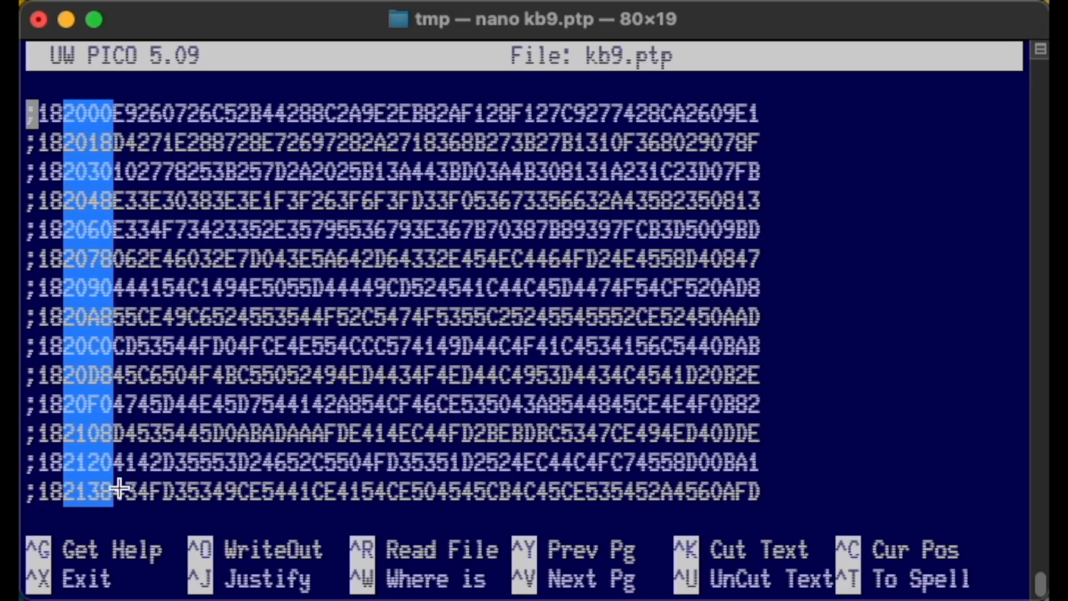
{"action": "mouse_move", "coordinate": [116, 95]}
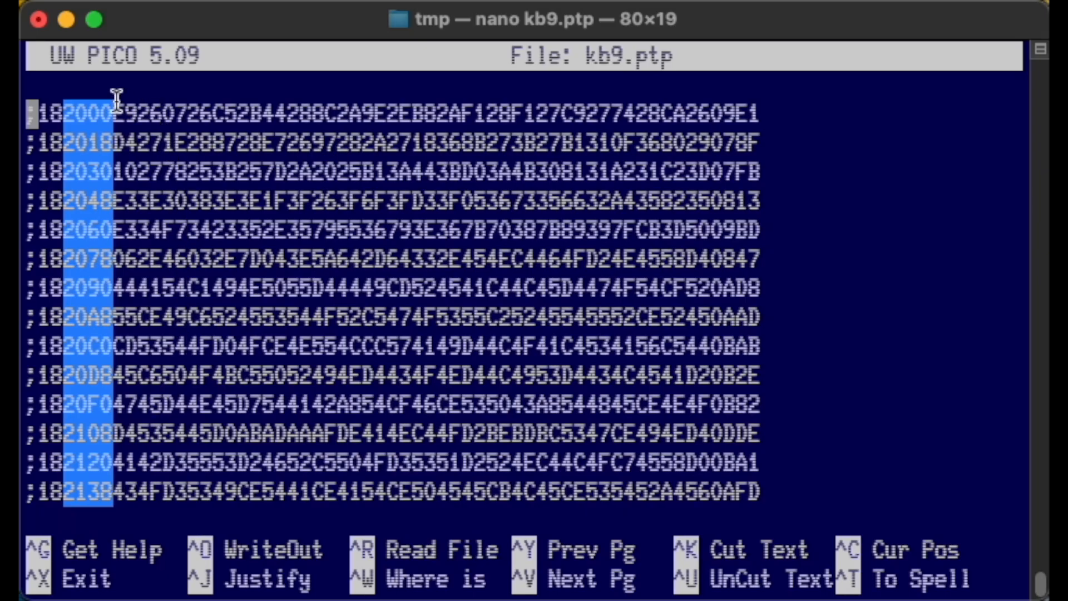
{"action": "mouse_move", "coordinate": [143, 92]}
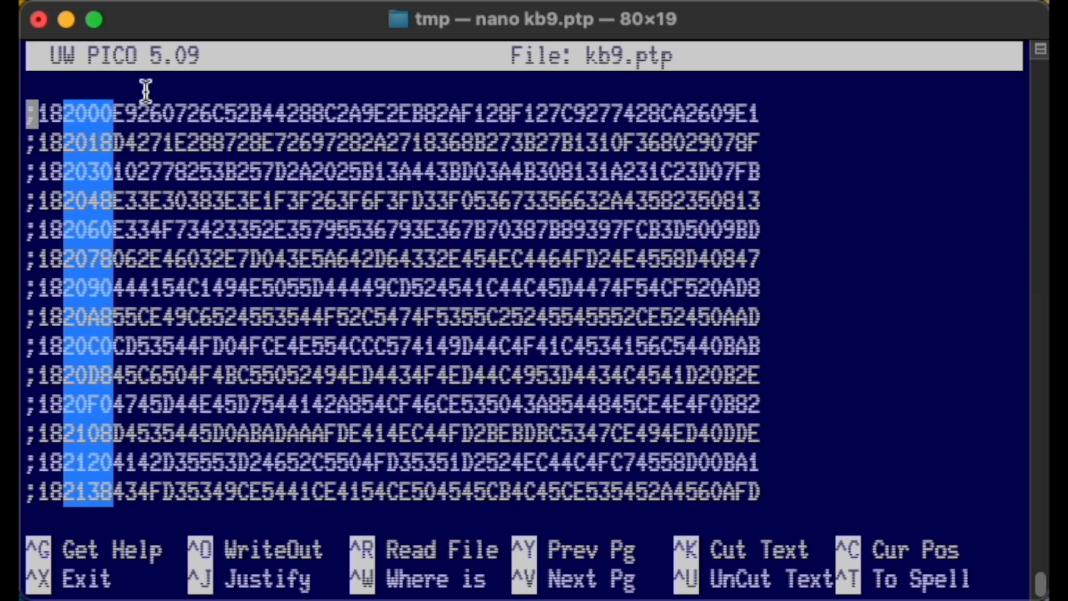
{"action": "mouse_move", "coordinate": [126, 81]}
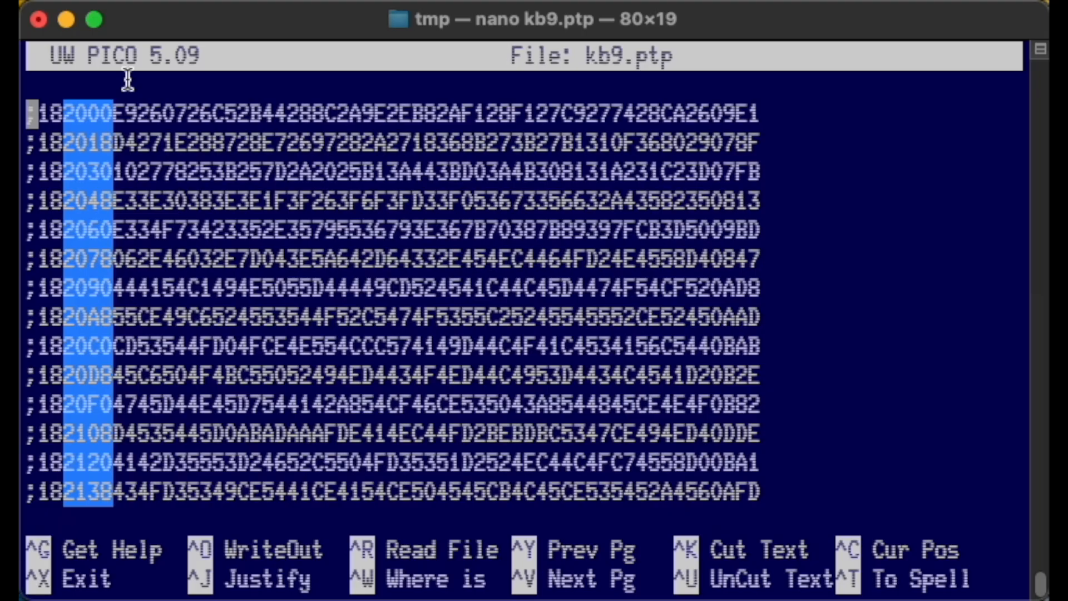
{"action": "mouse_move", "coordinate": [116, 99]}
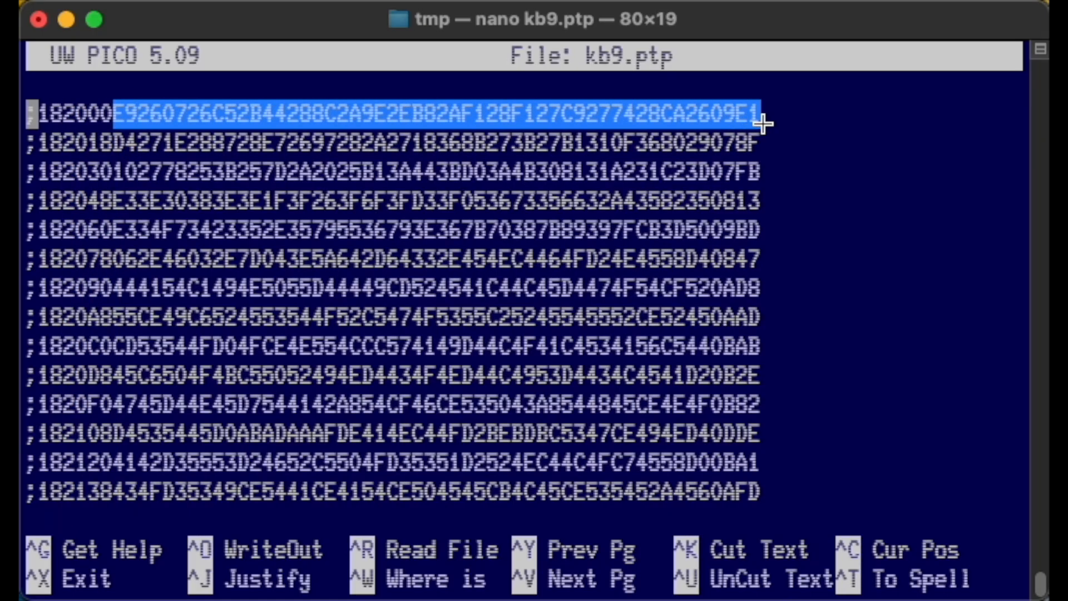
{"action": "mouse_move", "coordinate": [701, 248]}
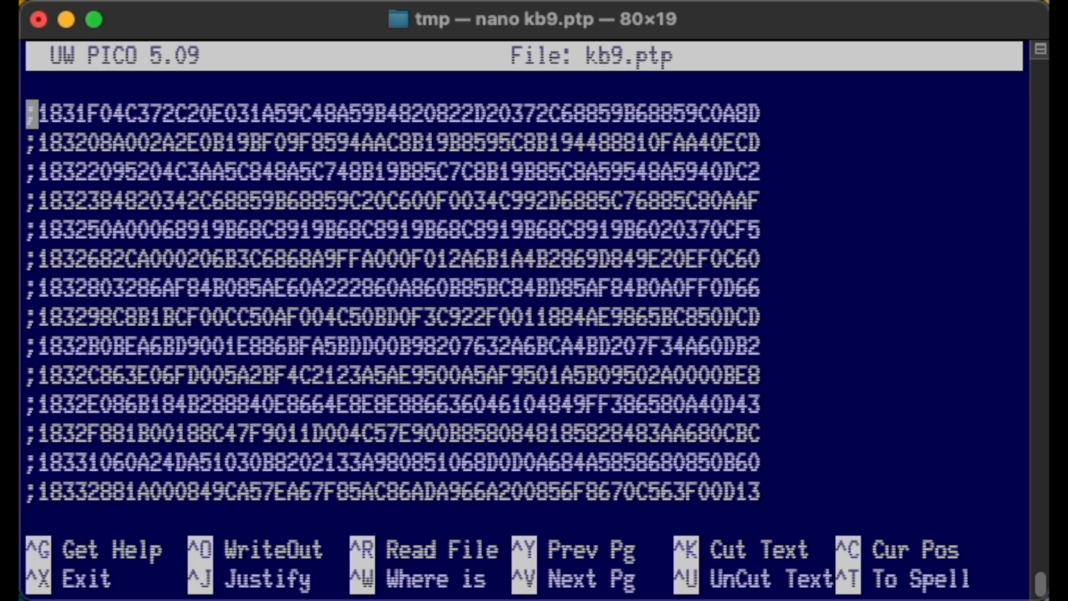
{"action": "scroll", "scroll_direction": "down", "scroll_amount": 3}
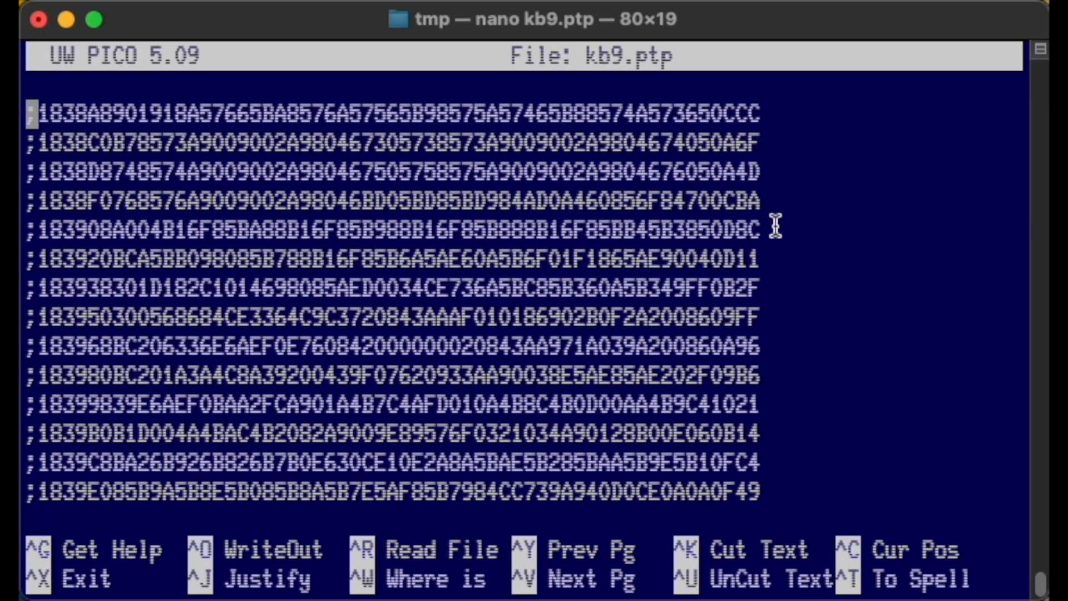
{"action": "scroll", "scroll_direction": "down", "scroll_amount": 3}
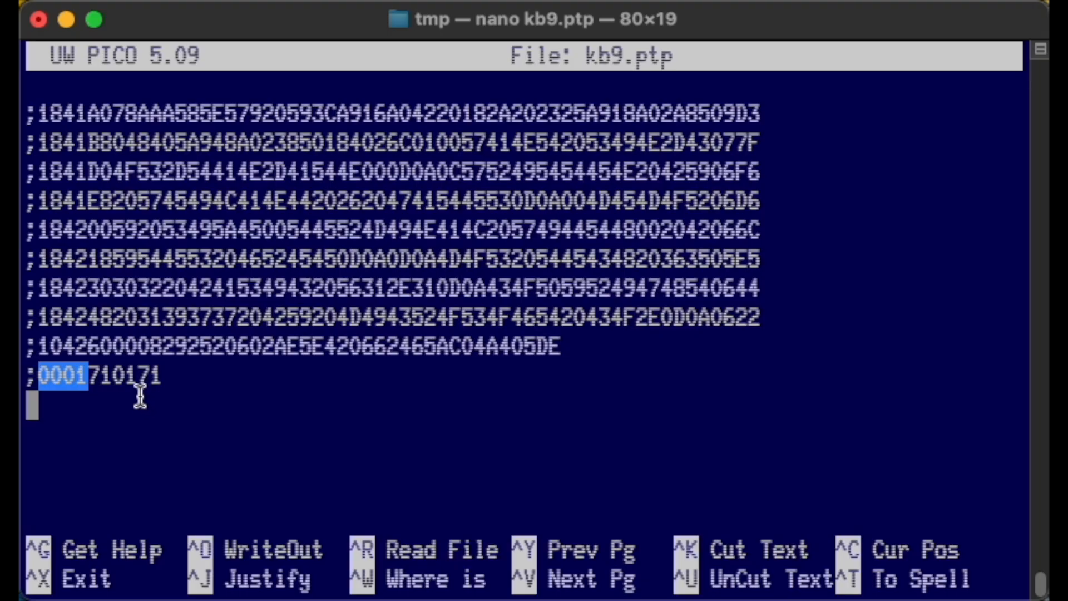
{"action": "mouse_move", "coordinate": [75, 388]}
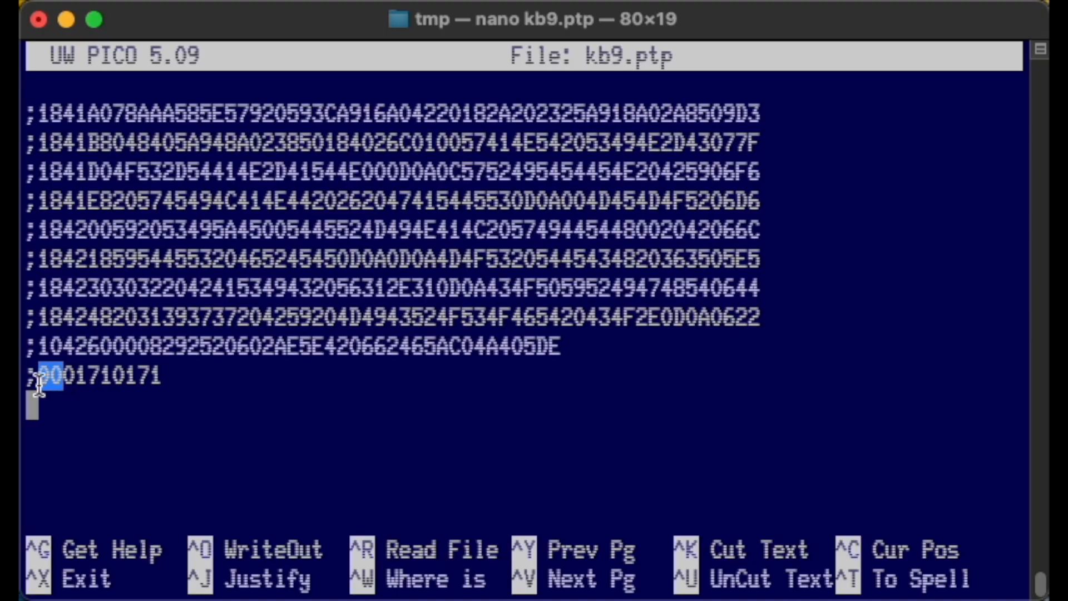
{"action": "mouse_move", "coordinate": [95, 402]}
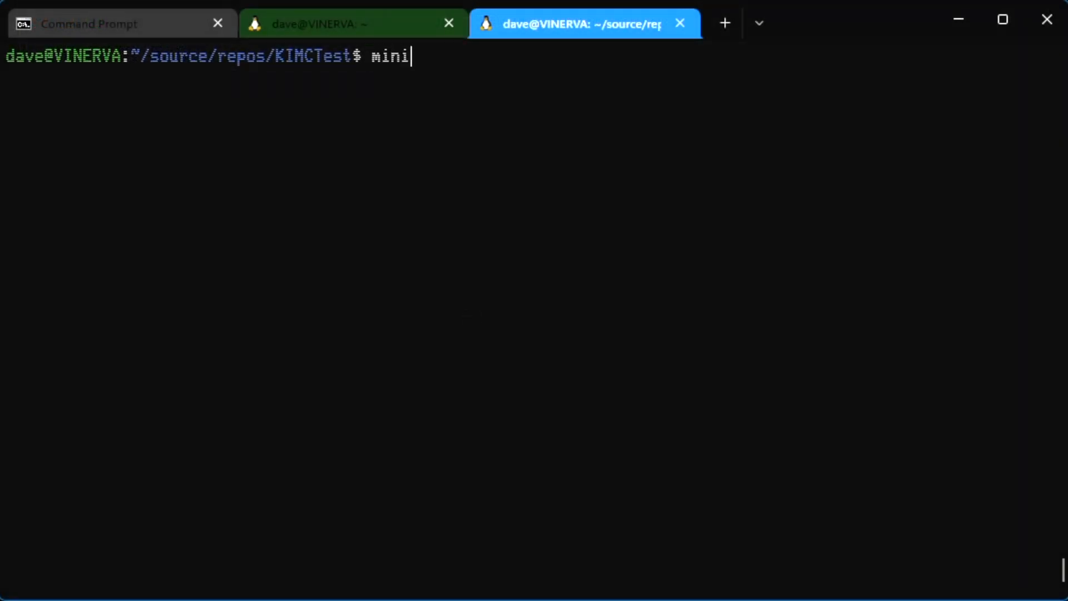
- Launch sudo minicom on /dev/ttyUSB1, enter the password, and pass through the configuration menu to the KIM prompt
{"action": "key", "text": "Return"}
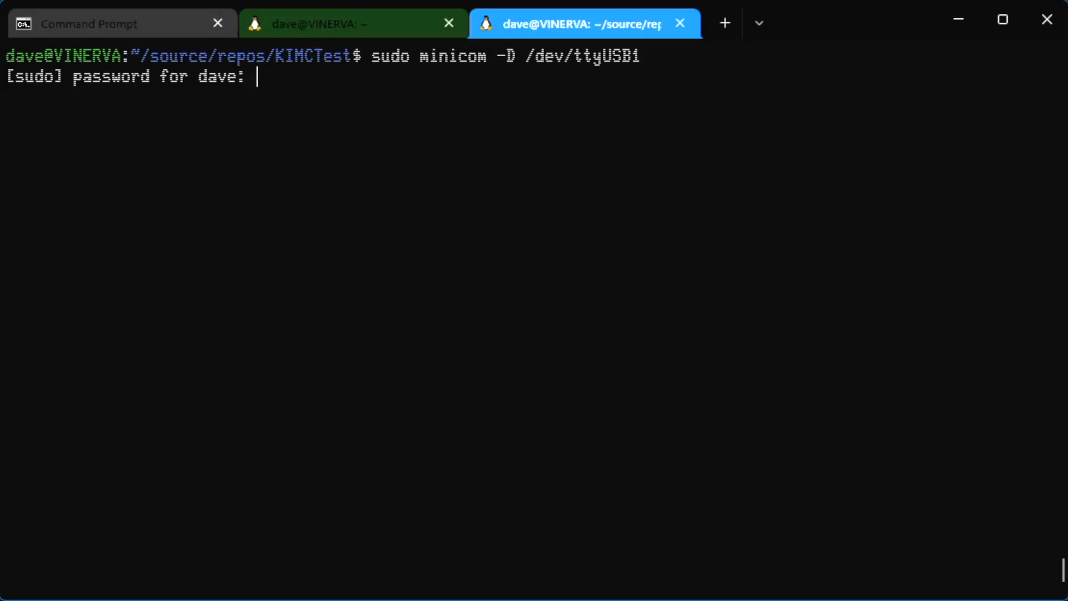
{"action": "key", "text": "Return"}
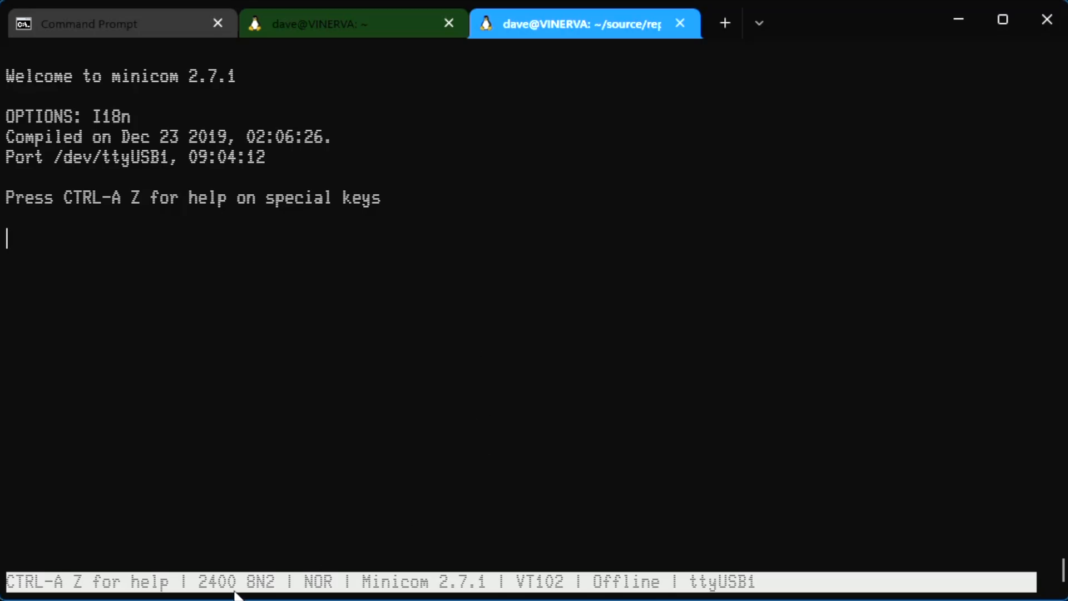
{"action": "mouse_move", "coordinate": [304, 555]}
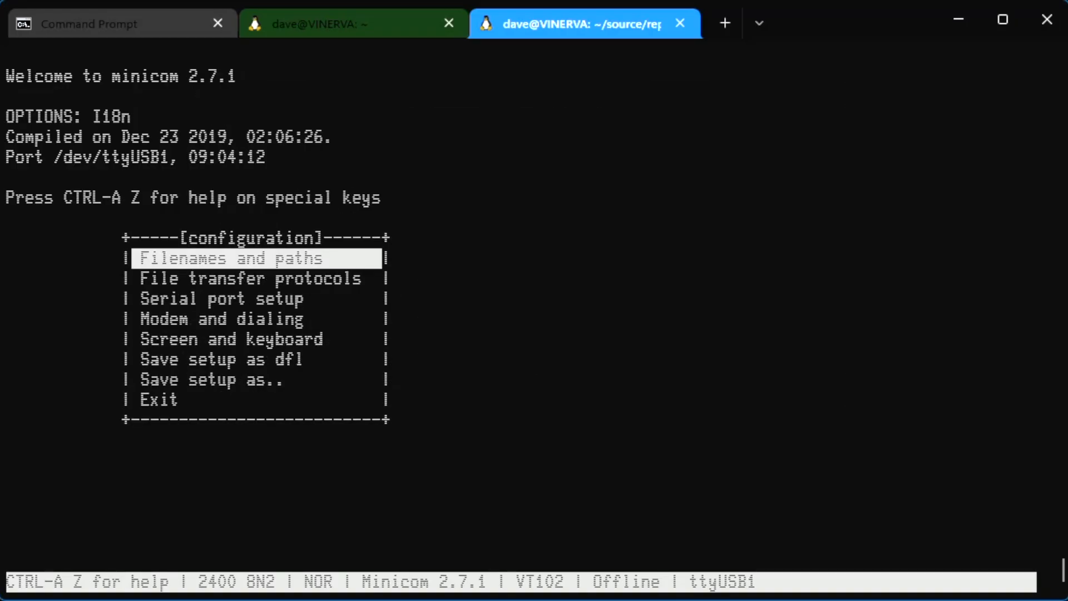
{"action": "key", "text": "Return"}
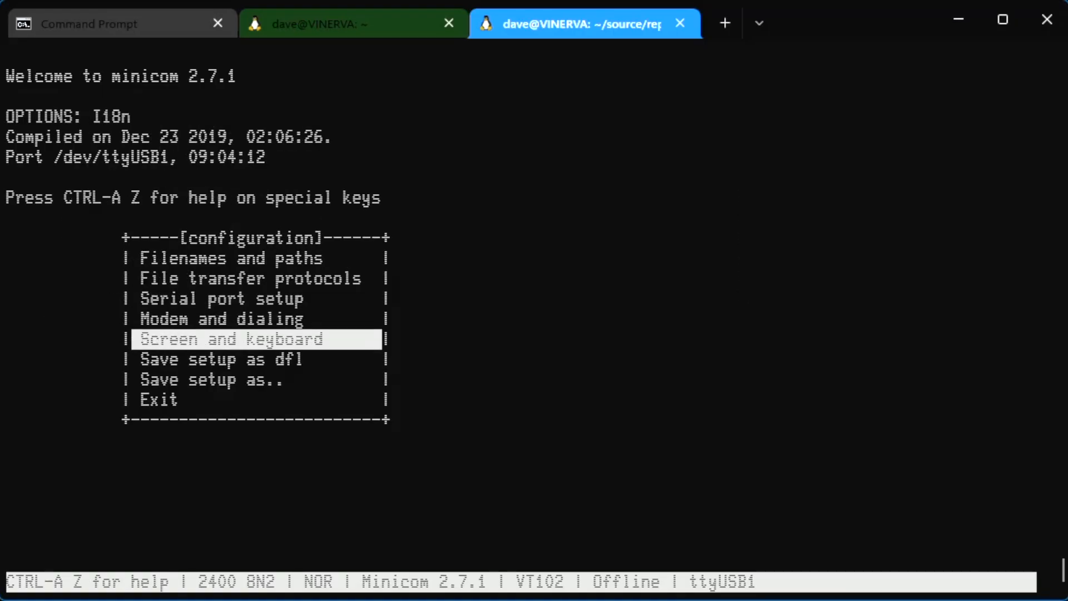
{"action": "key", "text": "Escape"}
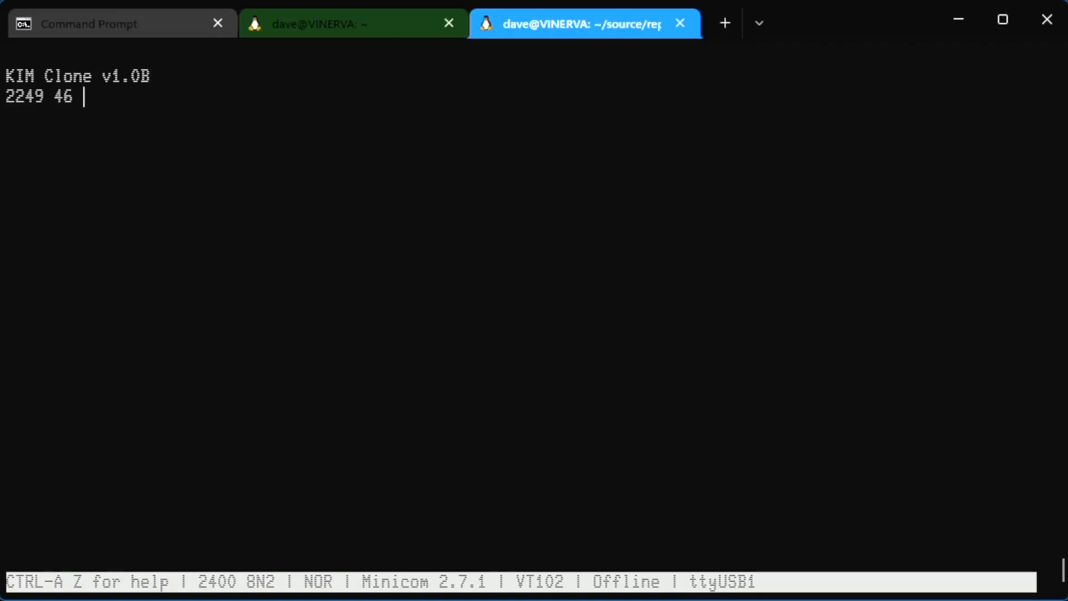
- Set the KIM monitor to address 1000 in load mode and start an ascii upload of kb9.ptp from /home/dave
{"action": "type", "text": "1000"}
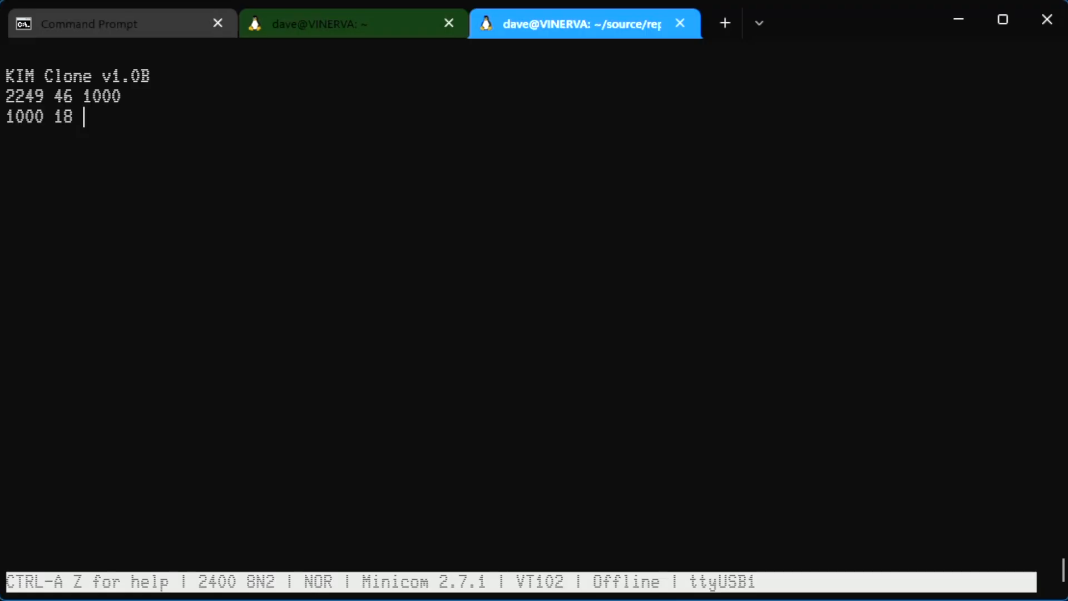
{"action": "type", "text": "L"}
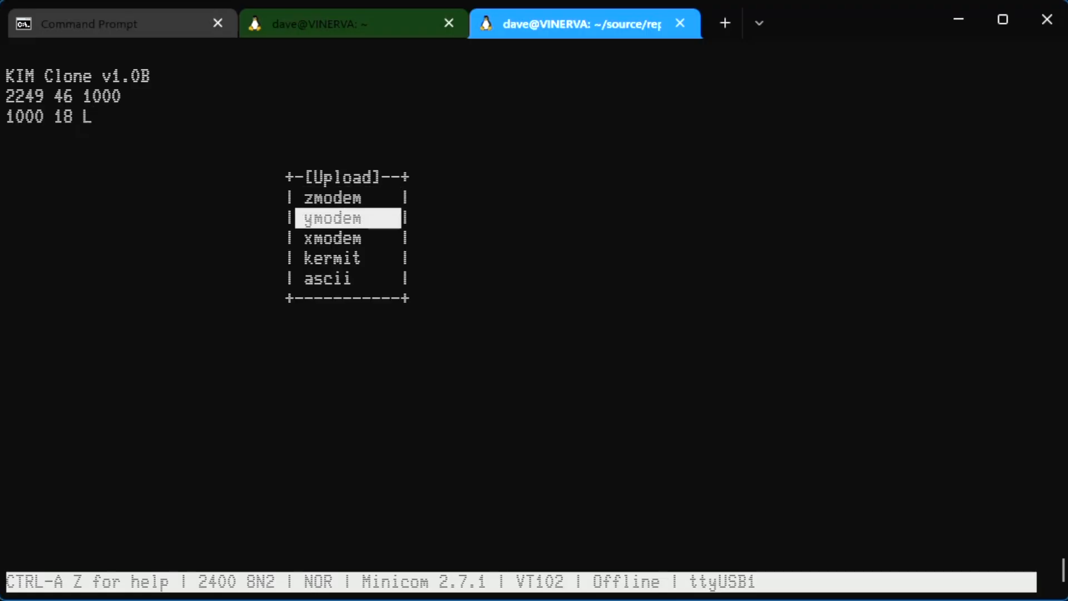
{"action": "key", "text": "Return"}
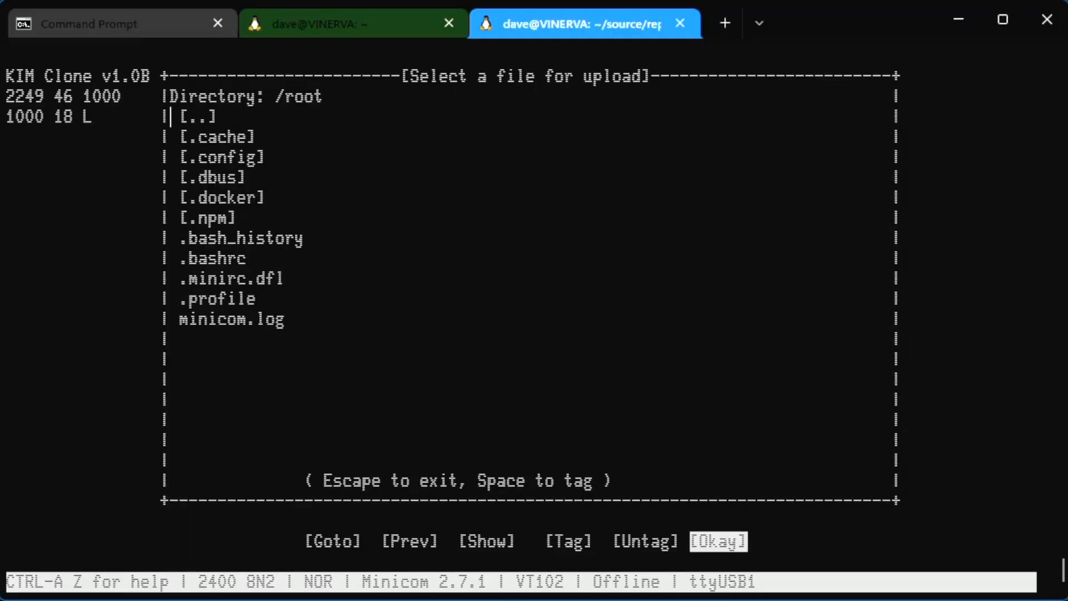
{"action": "left_click", "coordinate": [333, 541]}
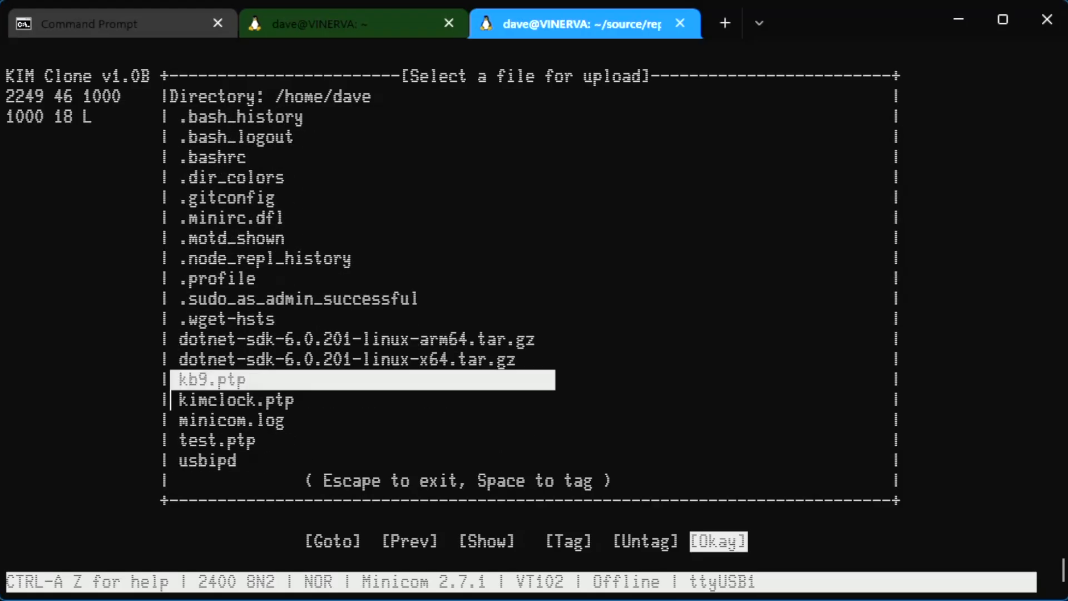
{"action": "left_click", "coordinate": [716, 540]}
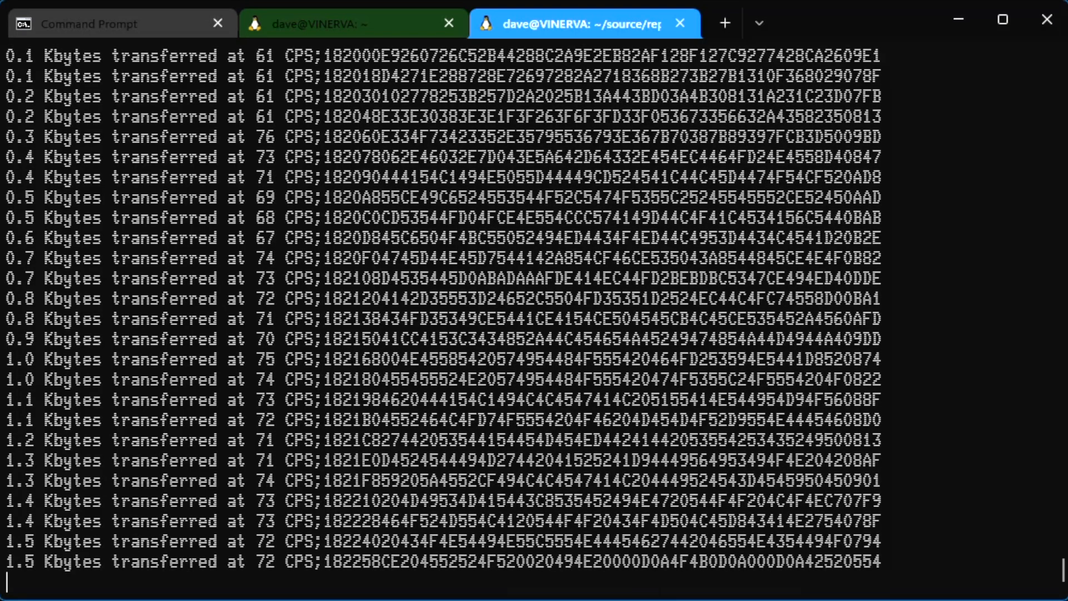
- Follow the upload until kb9.ptp finishes sending and the KIM monitor returns to its address prompt
{"action": "scroll", "scroll_direction": "down", "scroll_amount": 3}
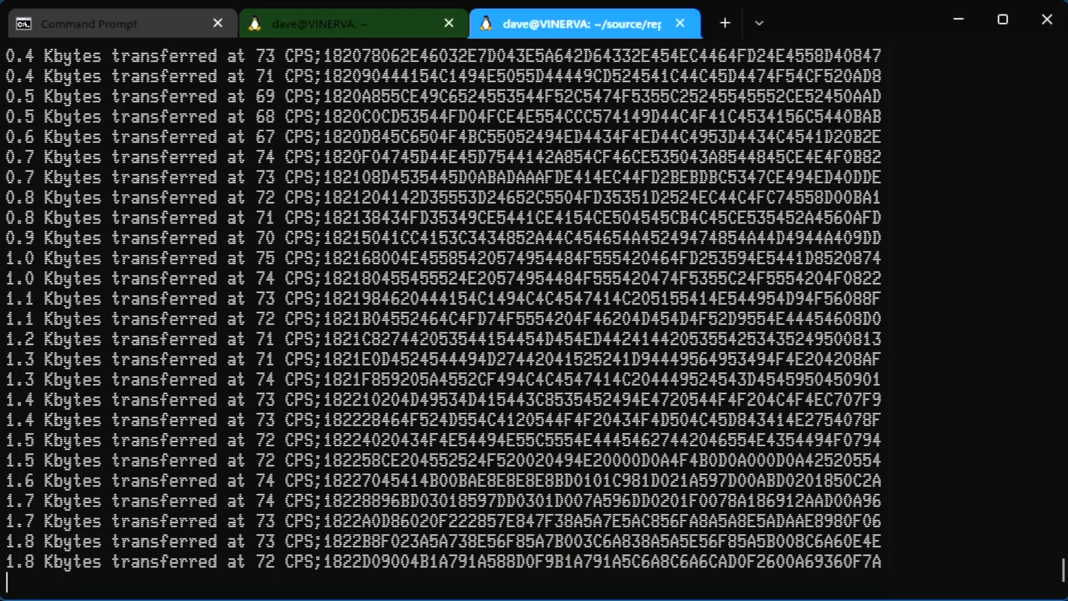
{"action": "scroll", "scroll_direction": "down", "scroll_amount": 3}
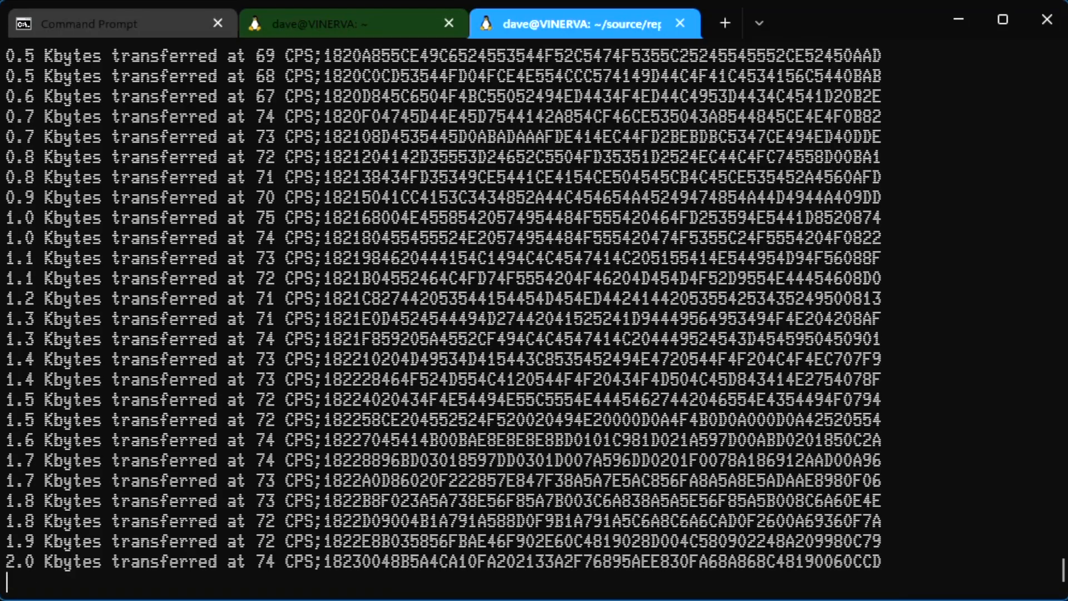
{"action": "scroll", "scroll_direction": "down", "scroll_amount": 3}
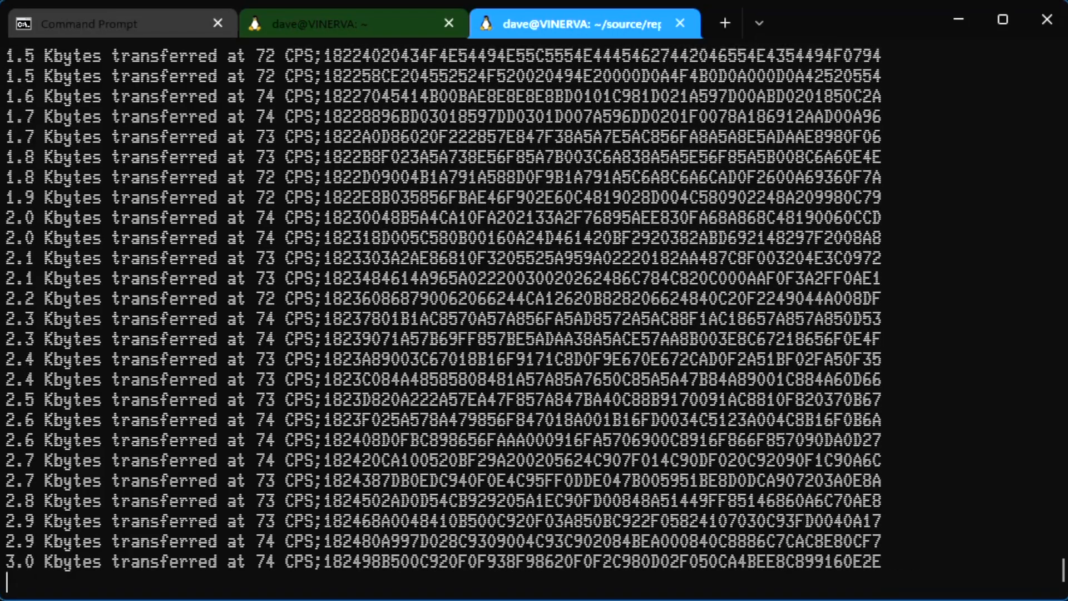
{"action": "scroll", "scroll_direction": "down", "scroll_amount": 3}
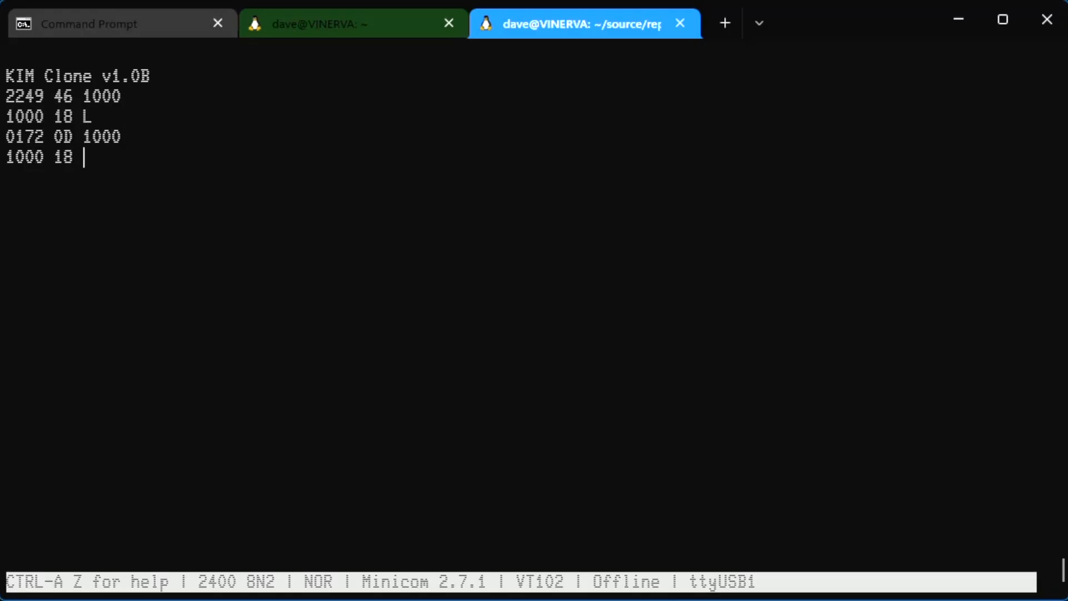
- Examine memory at 2000 and 4065 in the KIM monitor, then start BASIC from 4065
{"action": "type", "text": "2000"}
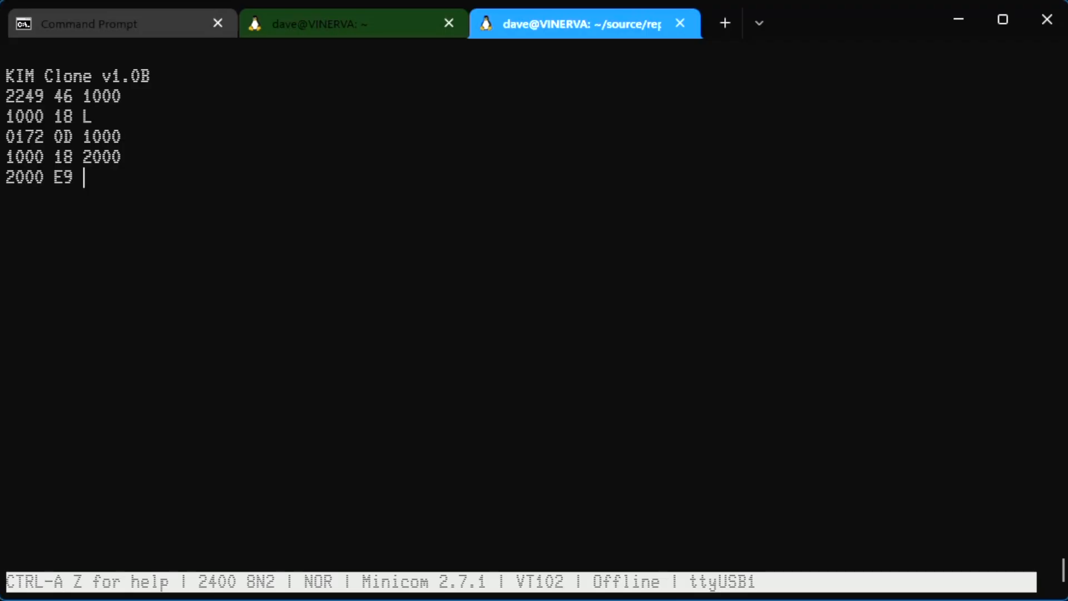
{"action": "type", "text": "+"}
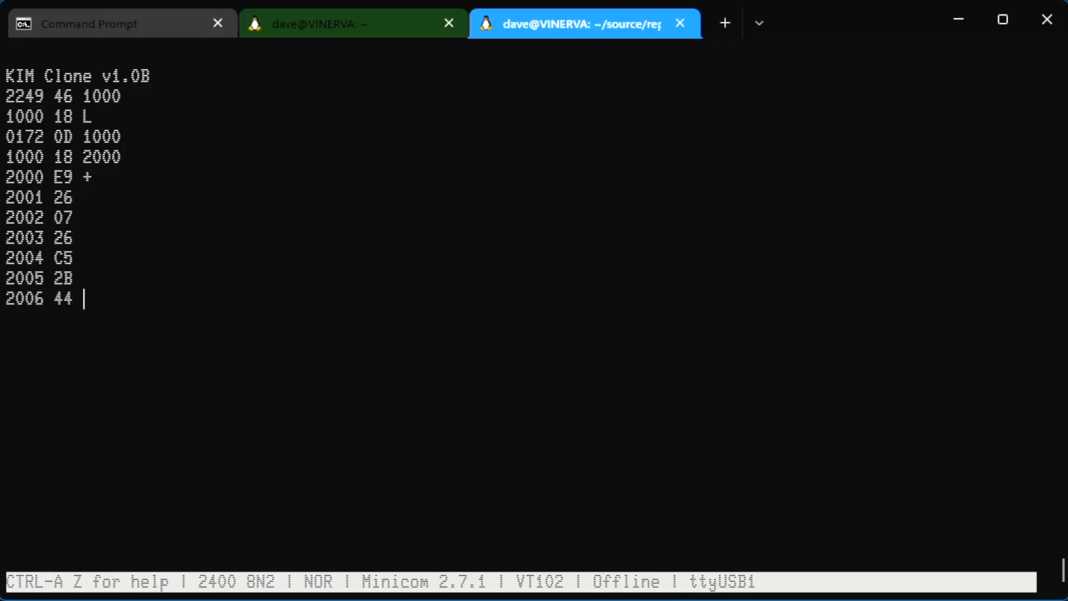
{"action": "type", "text": "28 4065"}
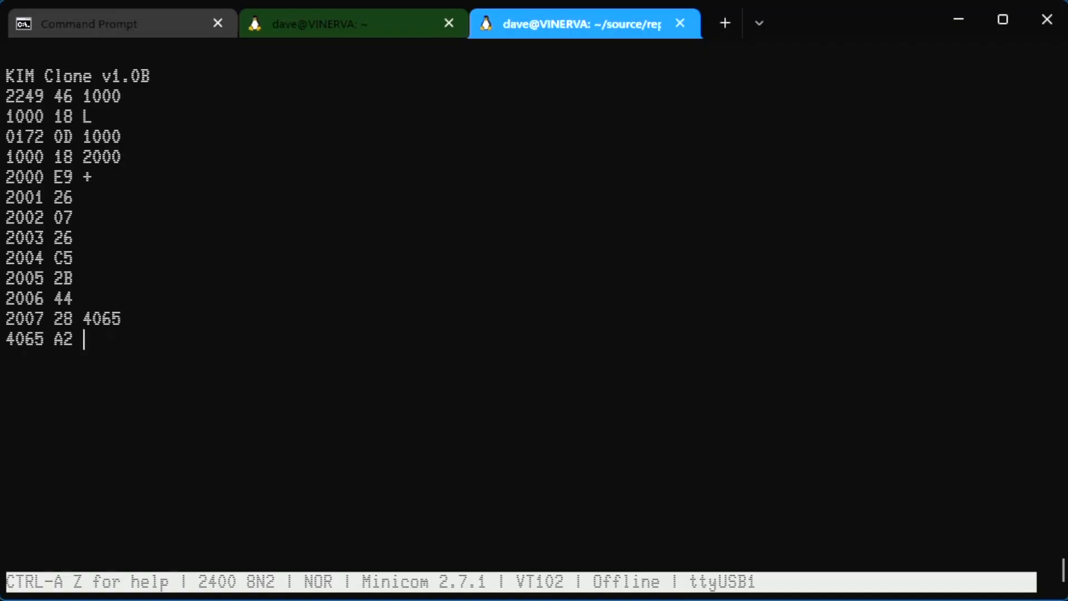
{"action": "type", "text": "+"}
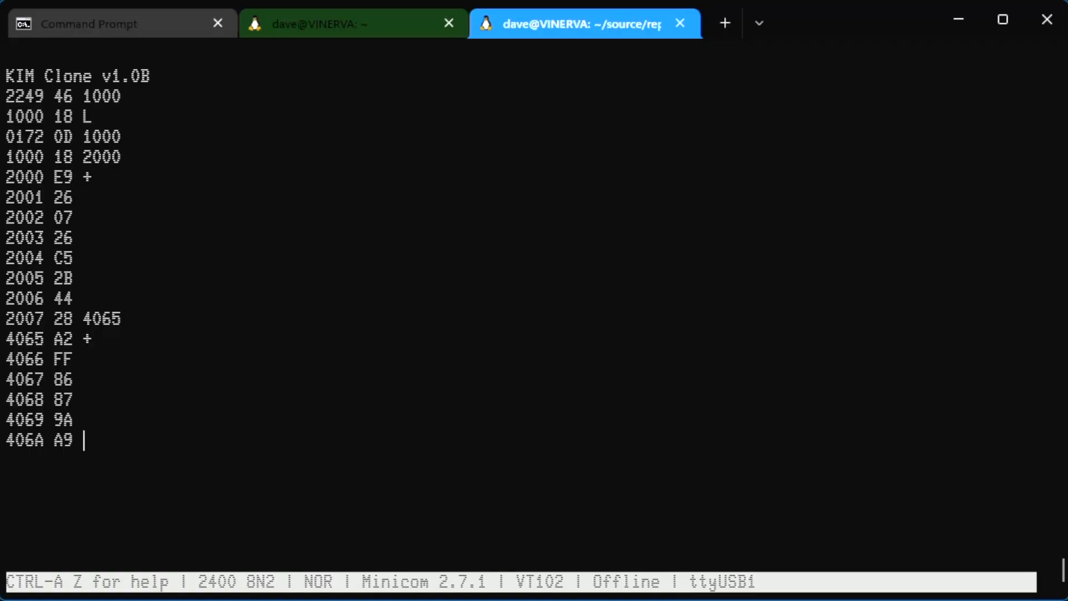
{"action": "type", "text": "4065"}
{"action": "type", "text": "G"}
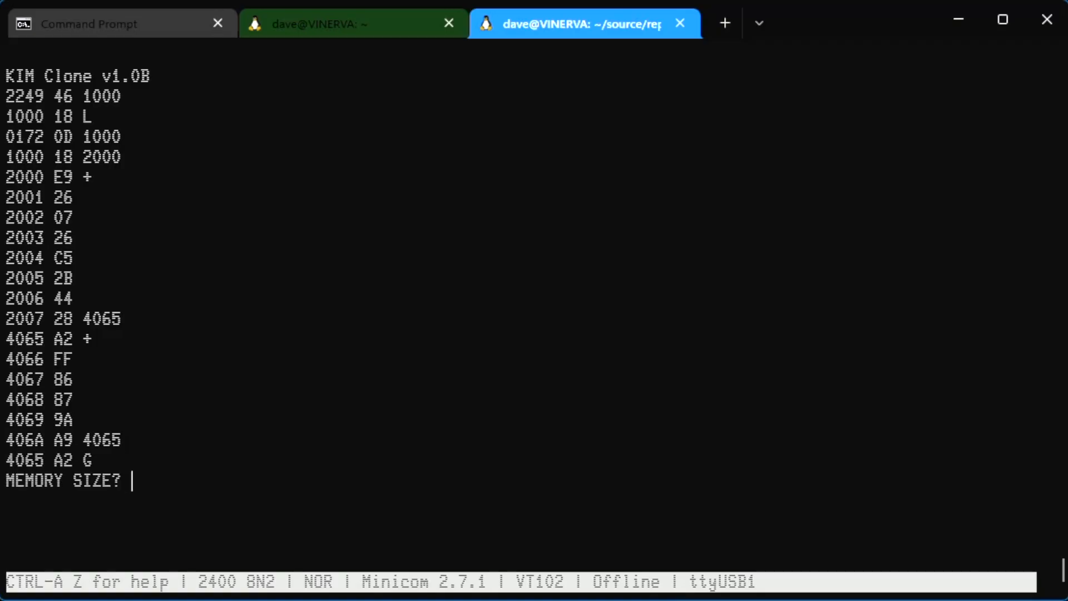
- Answer memory size 60000, width 80 and YES to SIN-COS-TAN-ATN, reaching 43550 BYTES FREE
{"action": "type", "text": "6"}
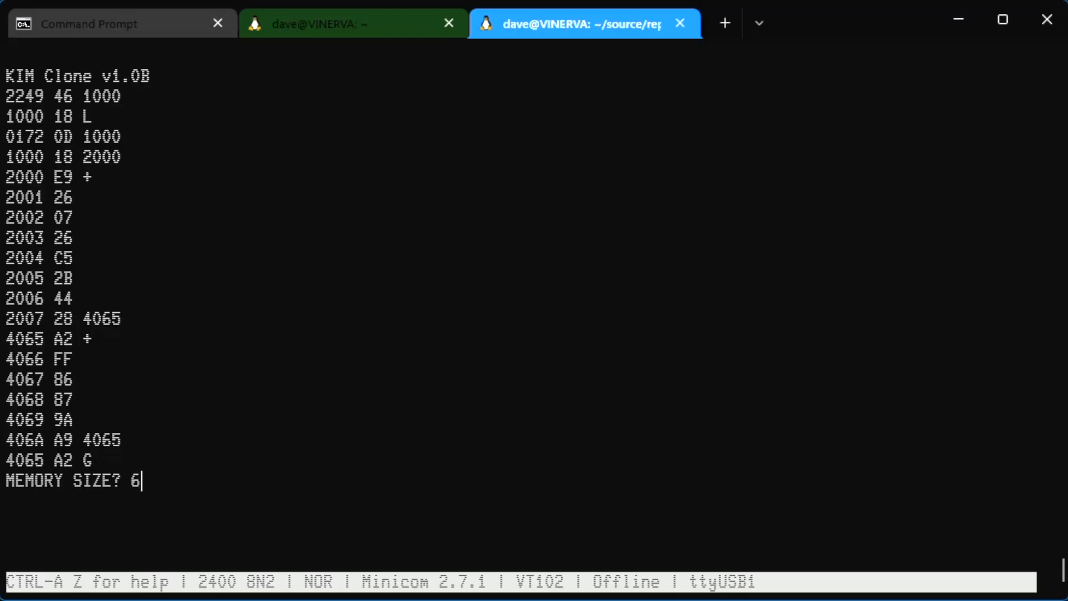
{"action": "key", "text": "Return"}
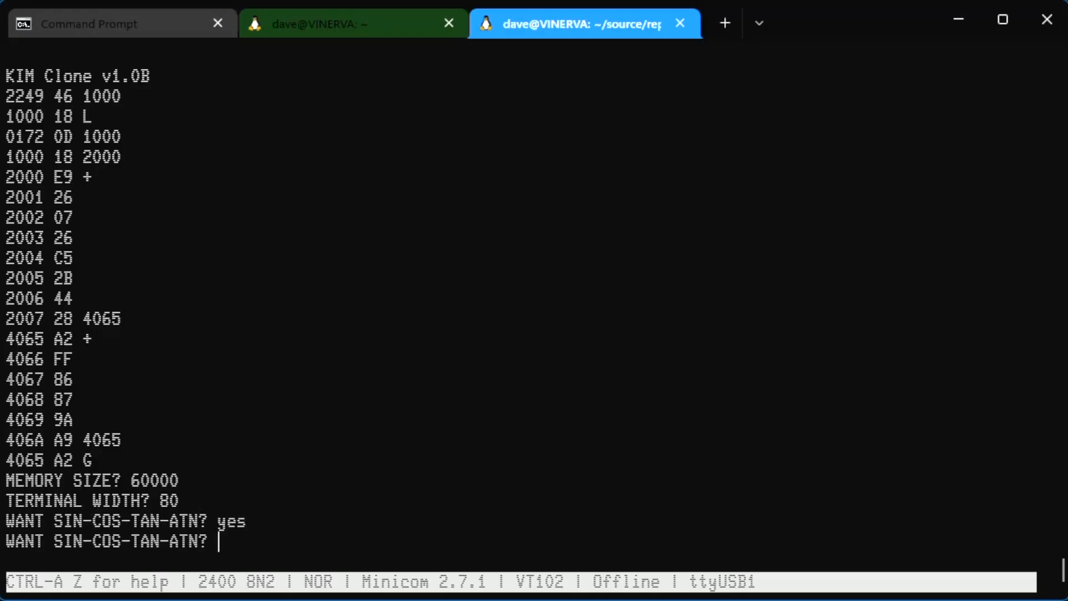
{"action": "type", "text": "YES"}
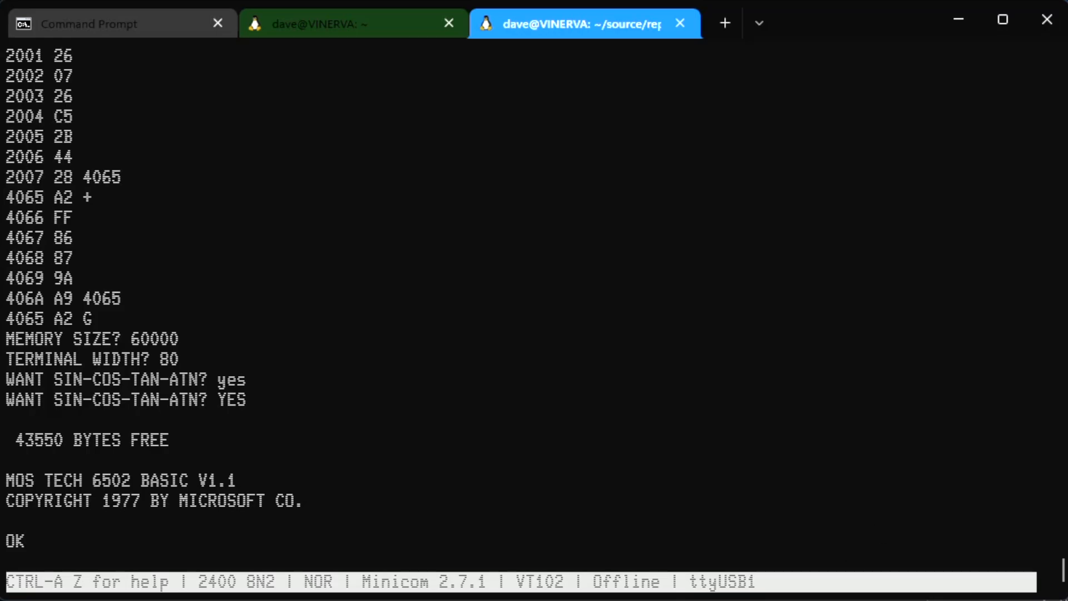
{"action": "mouse_move", "coordinate": [693, 500]}
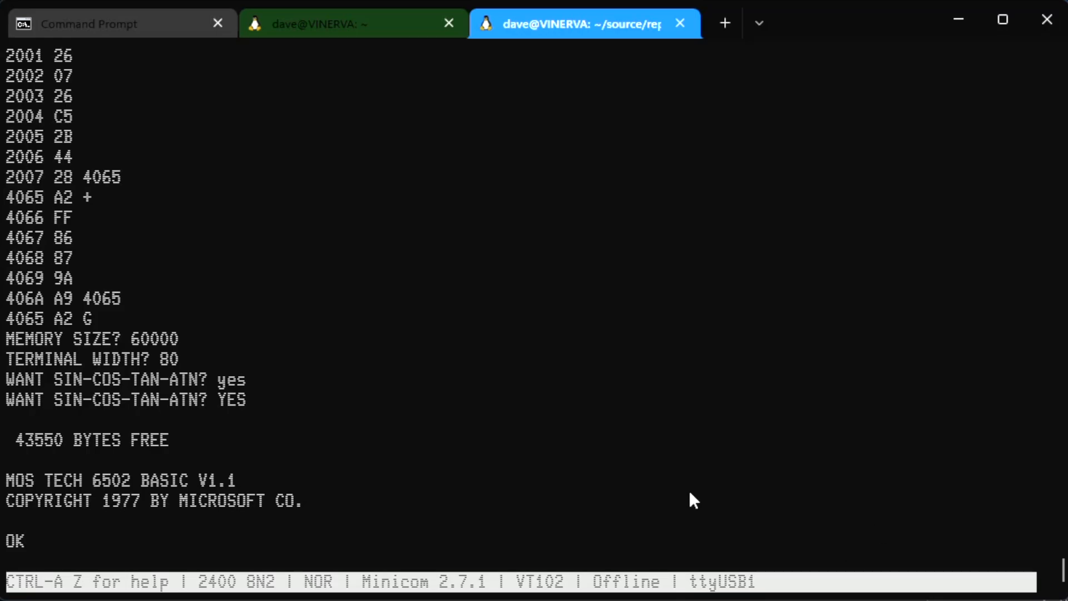
{"action": "mouse_move", "coordinate": [398, 562]}
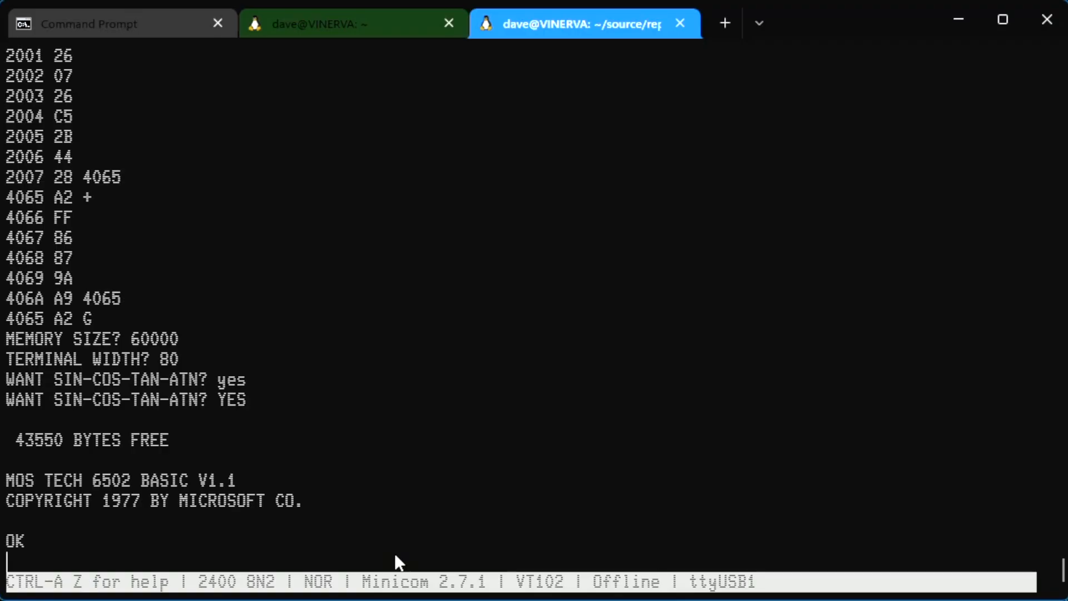
- Verify PRINT 2+2 returns 4 and begin entering line 10 of the loop program
{"action": "type", "text": "print 2+2"}
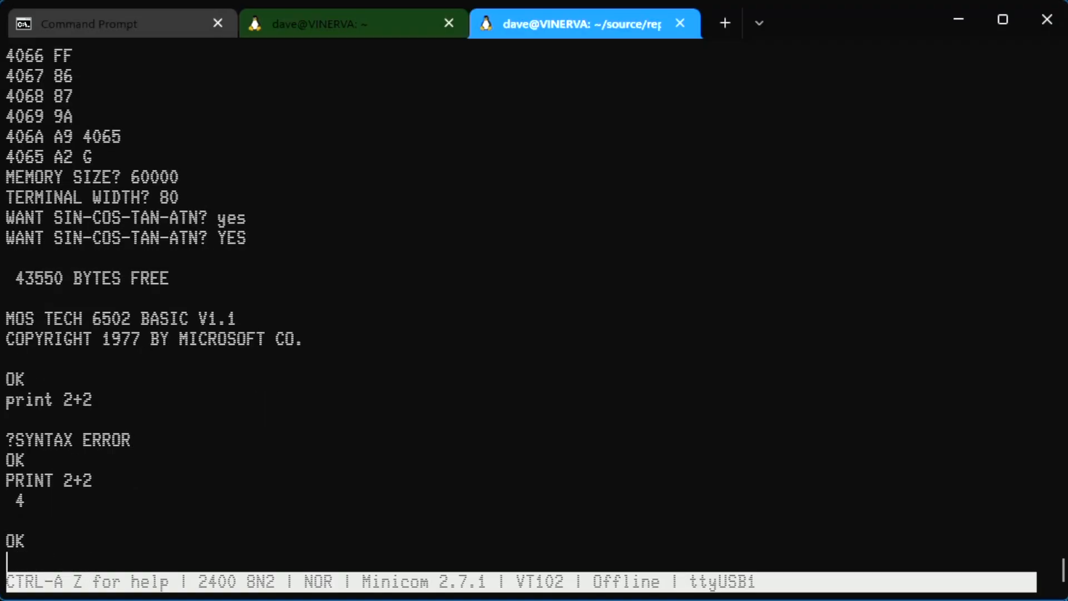
{"action": "type", "text": "1"}
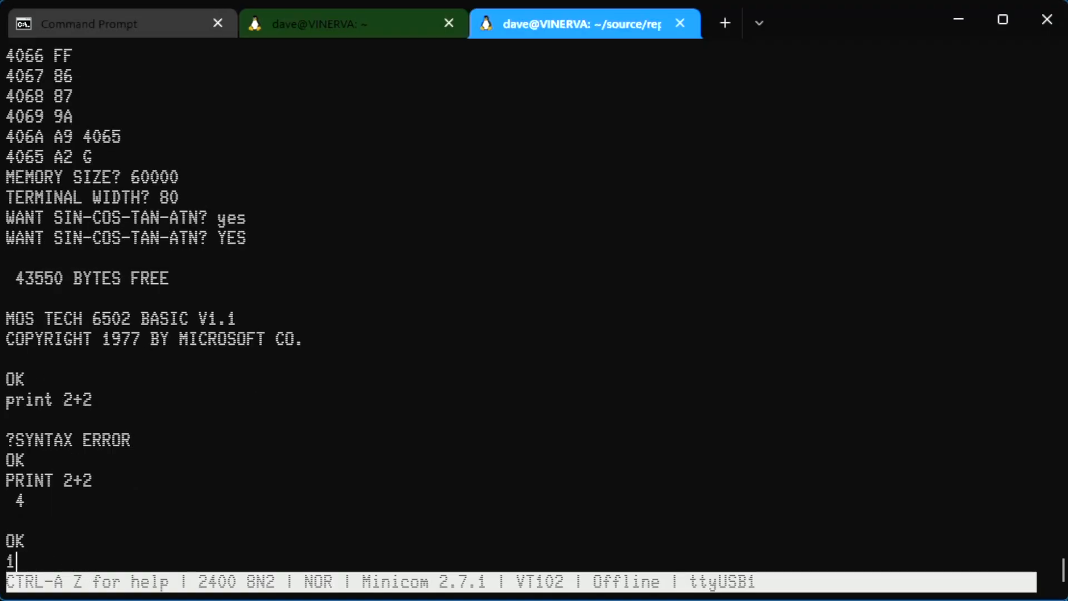
{"action": "type", "text": "0 FOR A"}
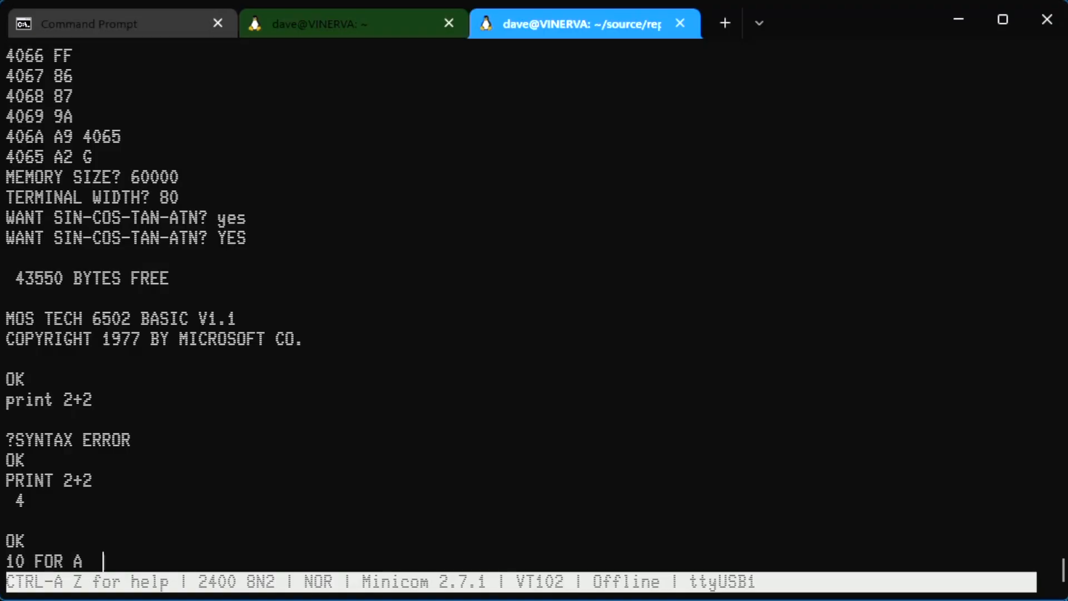
{"action": "type", "text": "+"}
{"action": "type", "text": "10 F"}
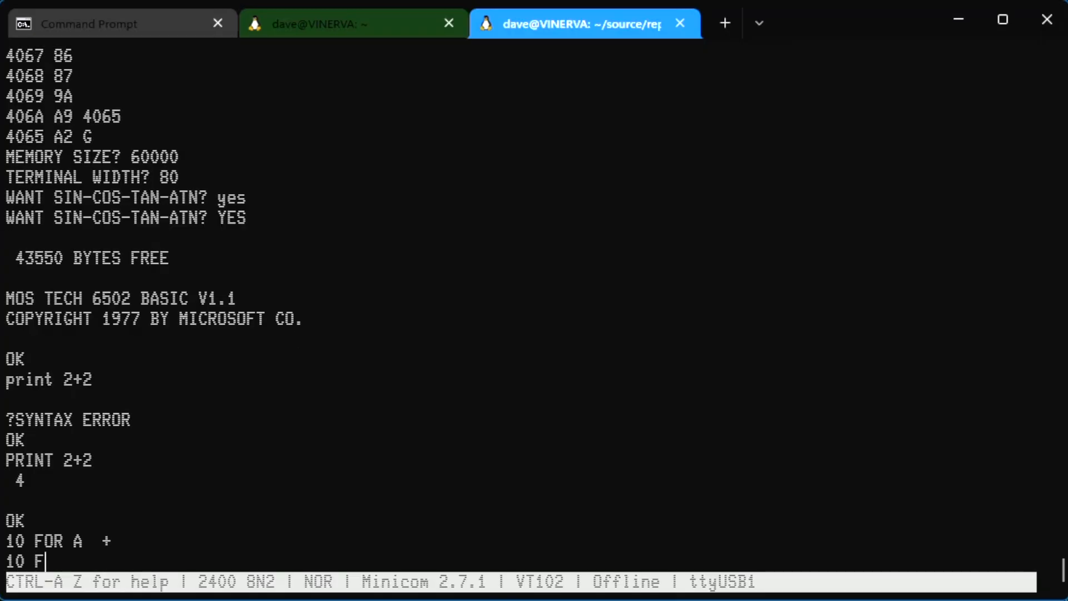
{"action": "type", "text": "I"}
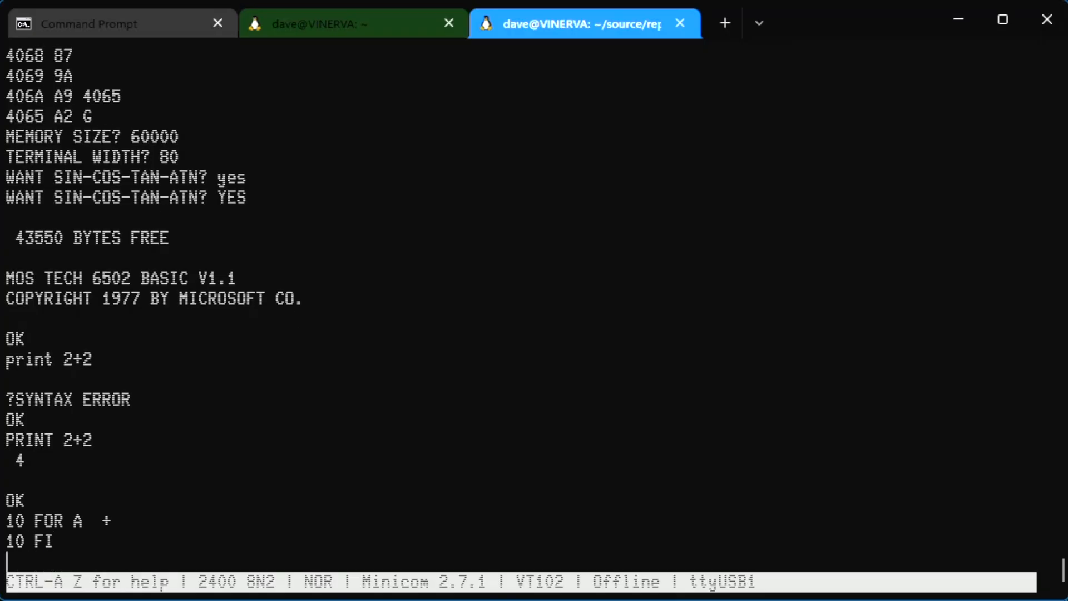
- Enter 10 FOR A=1 TO 100000 STEP .2, 20 PRINT TAN(38+38*SIN(A))"kim-1", 30 NEXT A and run it
{"action": "type", "text": "10 FOR"}
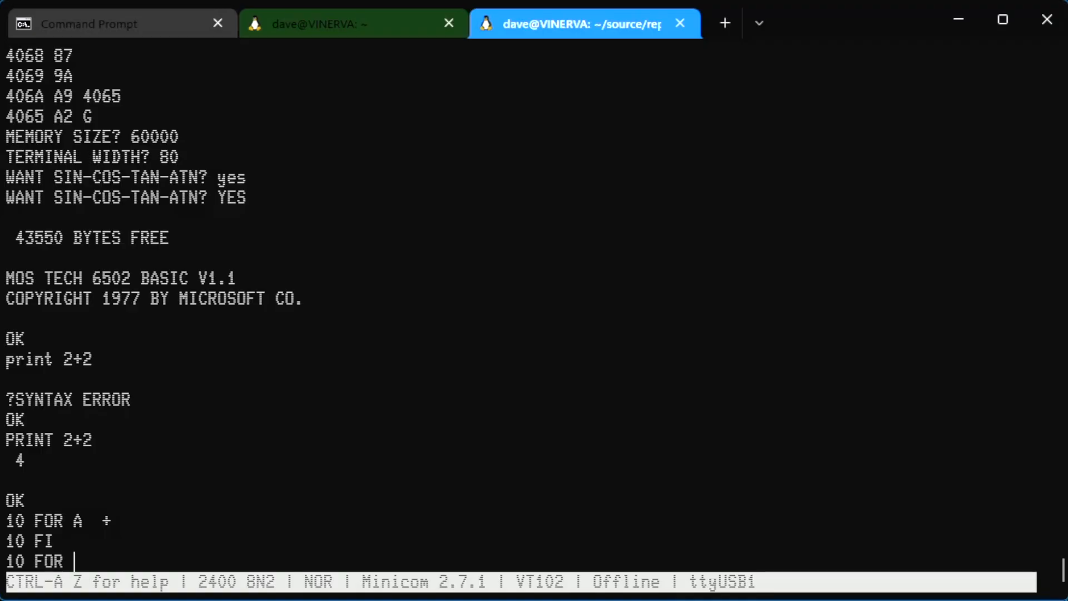
{"action": "type", "text": "=1 TO"}
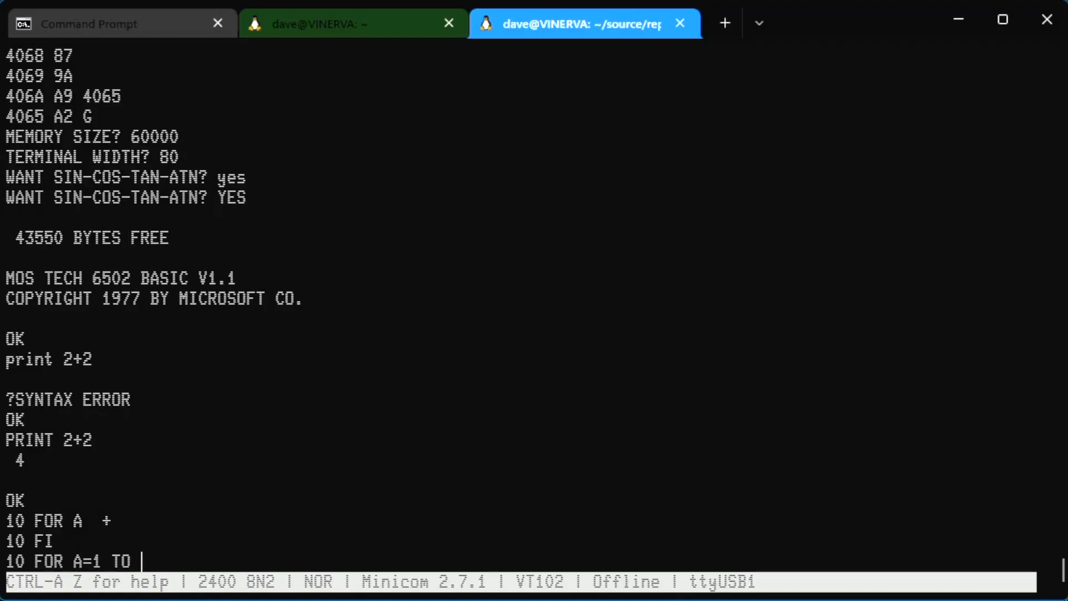
{"action": "type", "text": "100000 STEP .2"}
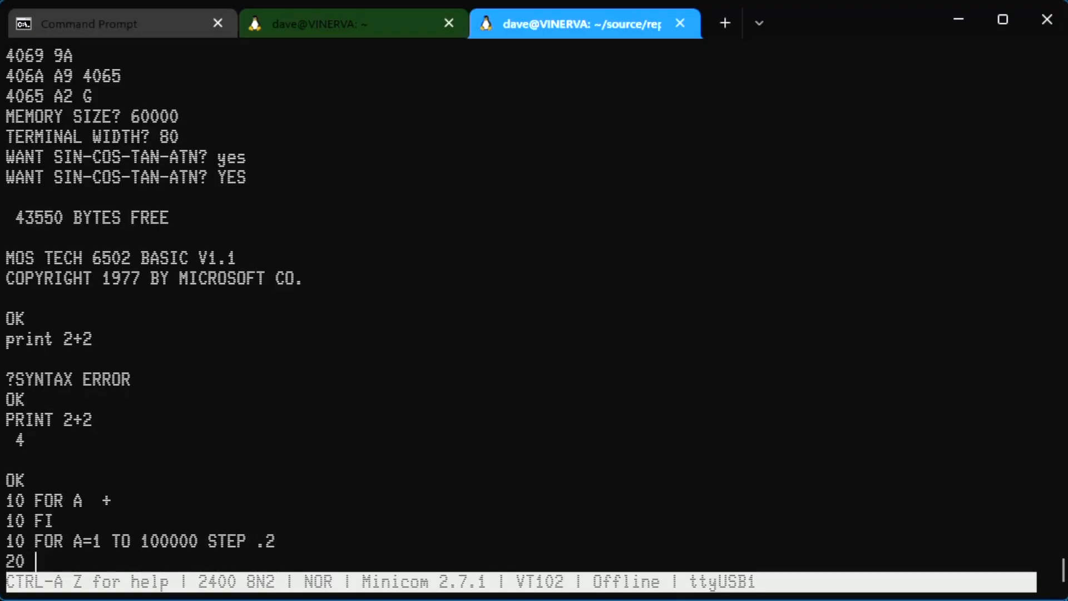
{"action": "type", "text": "PRINT TAN(38+"}
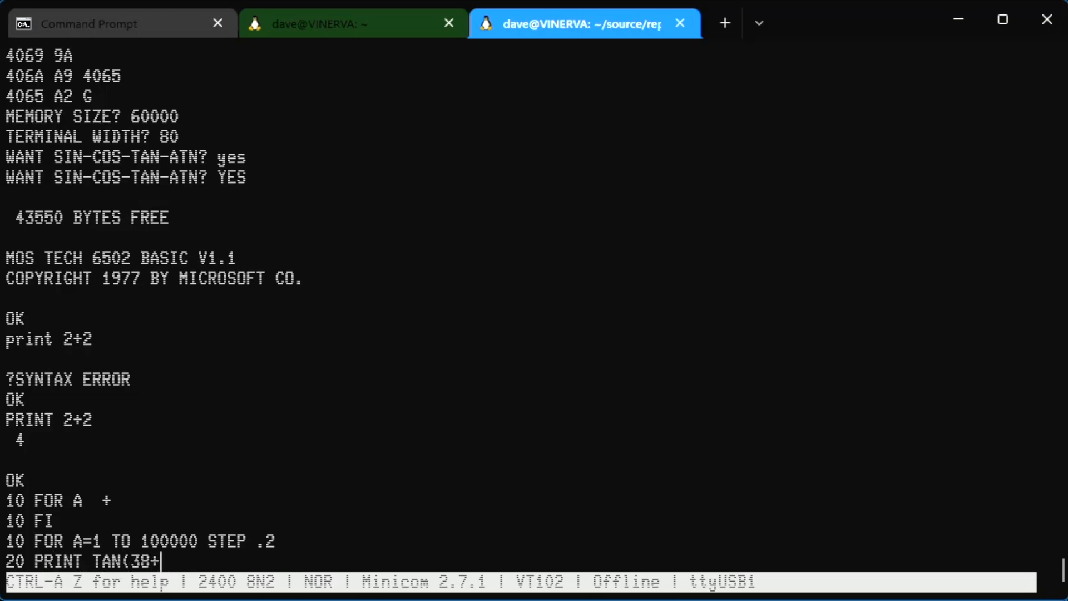
{"action": "type", "text": "38*SIN("}
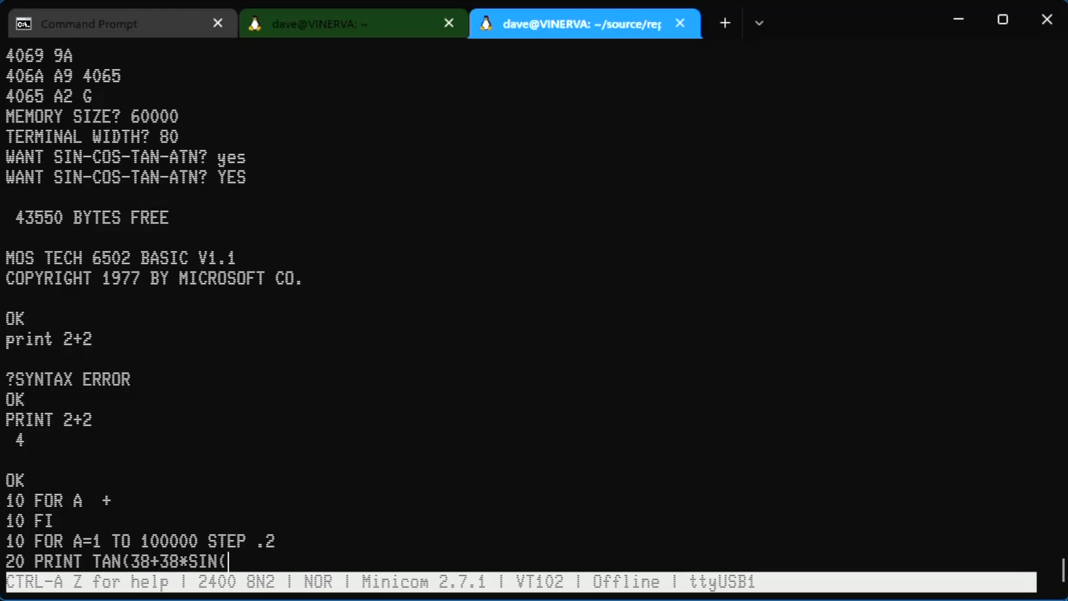
{"action": "type", "text": "A))\"kim-1\""}
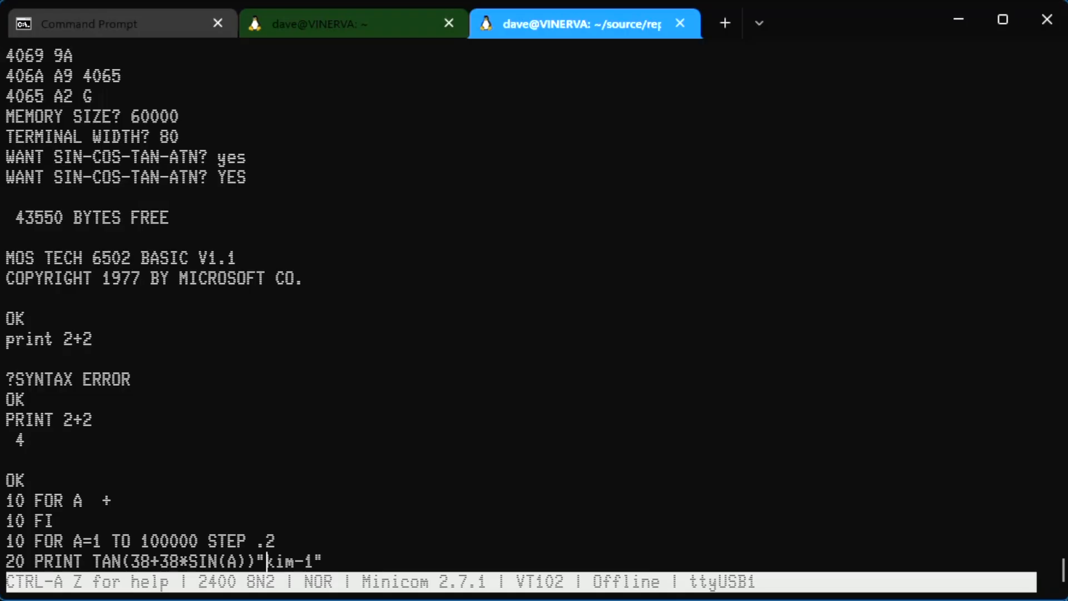
{"action": "type", "text": "30 NEXT A"}
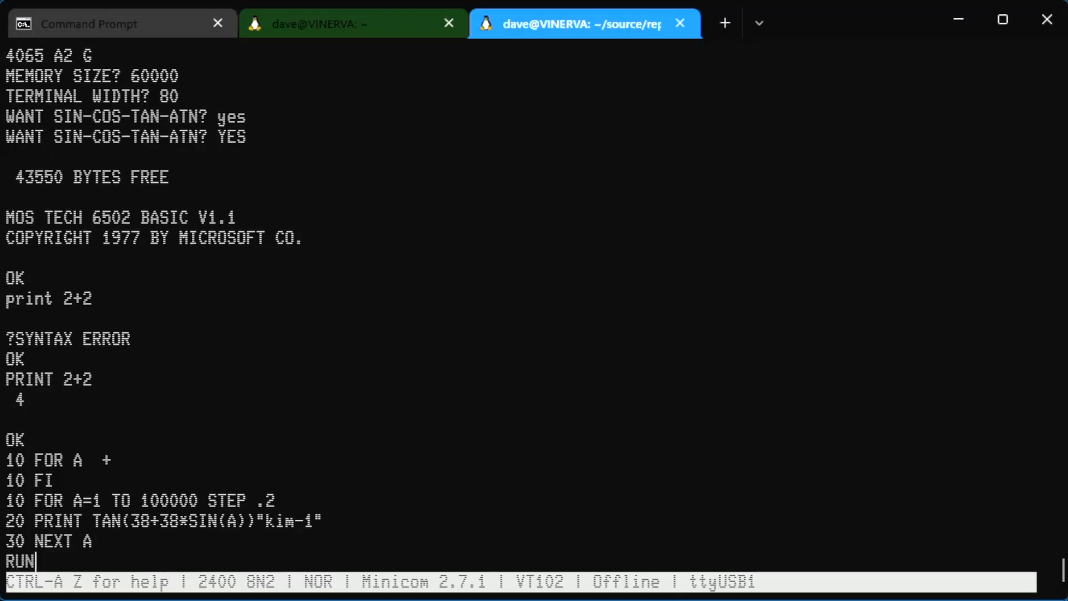
{"action": "key", "text": "Return"}
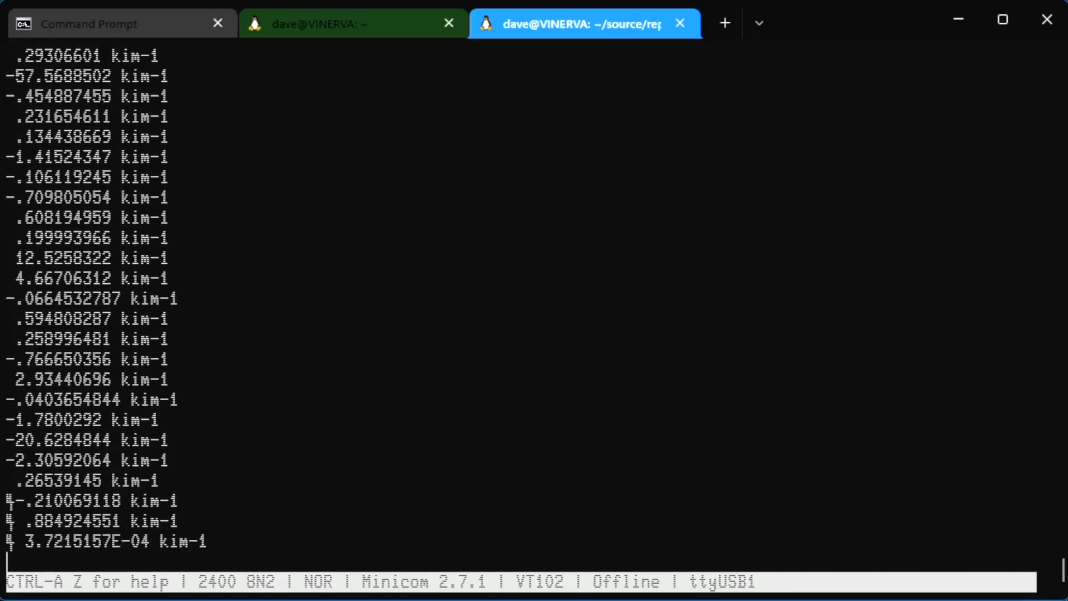
- Break the run, list the program and retype line 20 with TAB instead of TAN
{"action": "scroll", "scroll_direction": "down", "scroll_amount": 3}
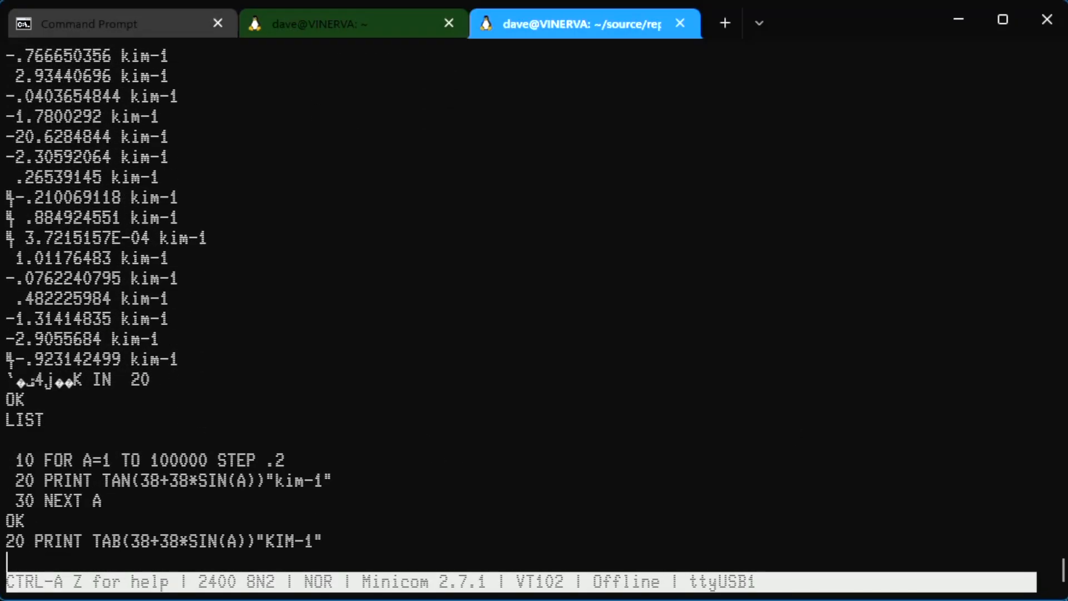